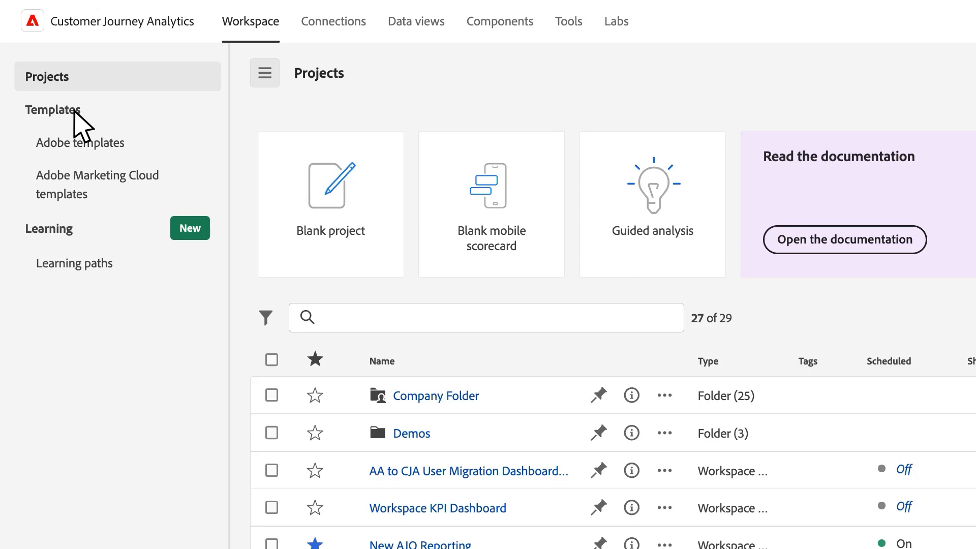
mouse_move(65, 243)
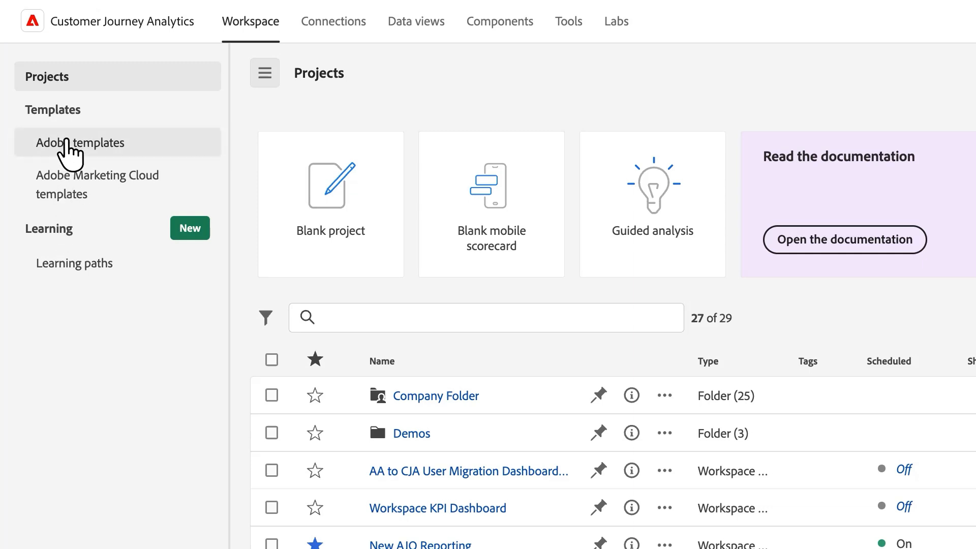
Step: Show the Adobe-provided templates library with Most popular templates listed
left_click(79, 142)
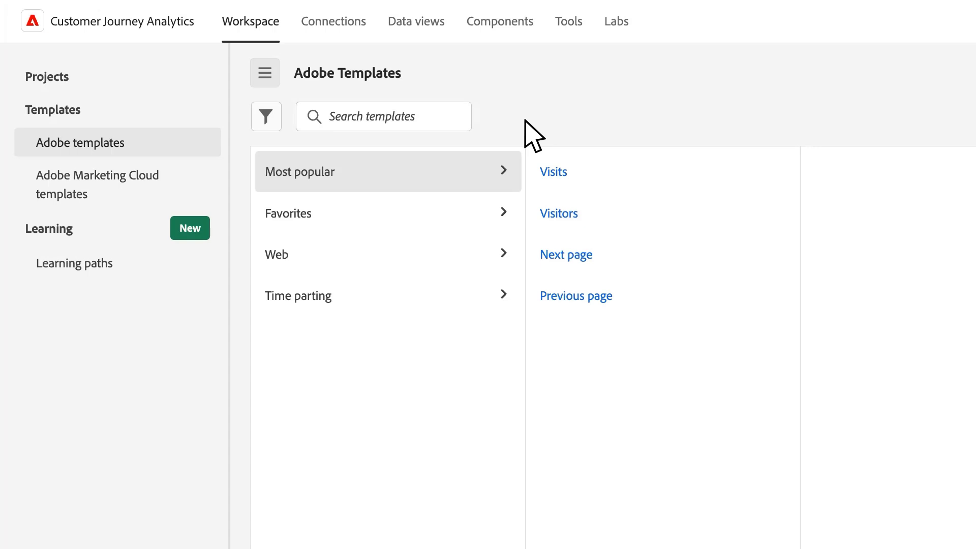
mouse_move(521, 138)
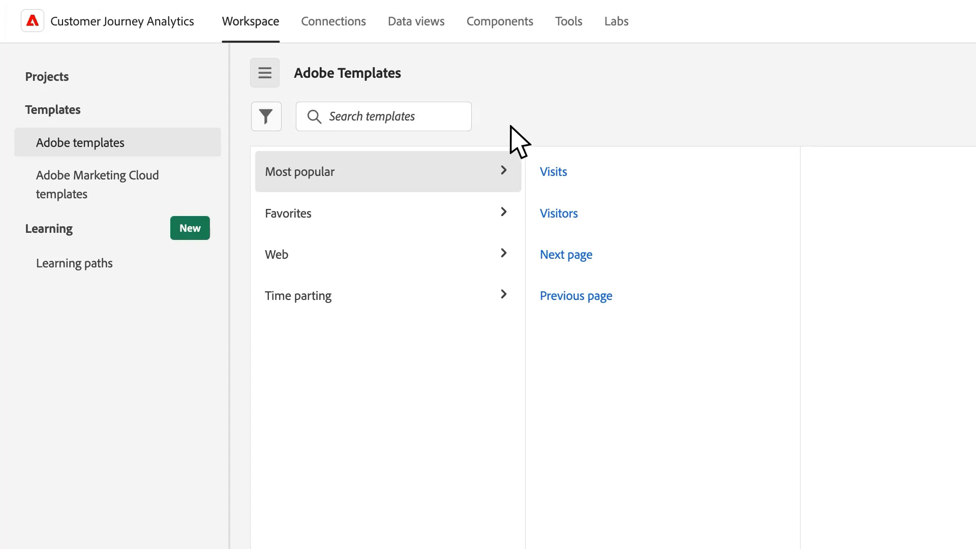
mouse_move(452, 184)
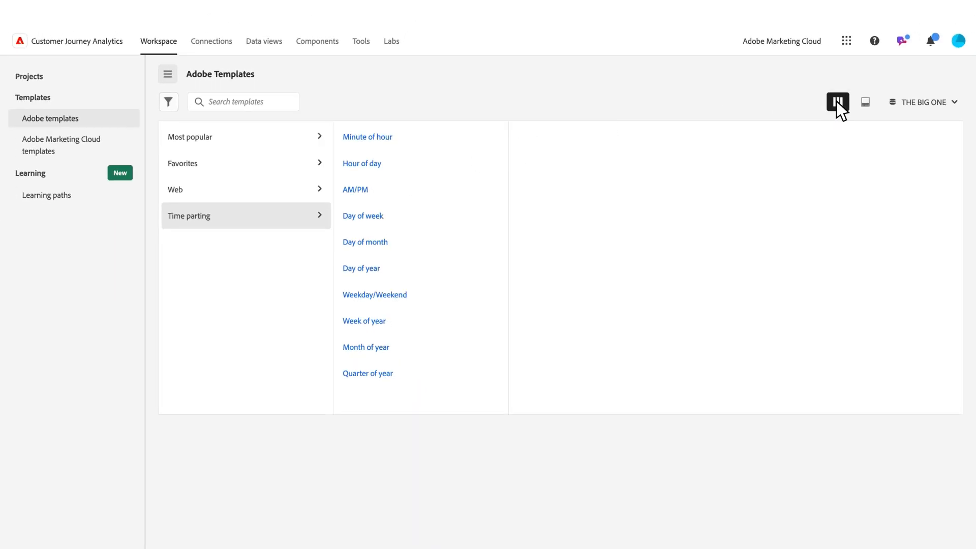
Step: Display templates as preview cards and star the Visitors template as a favorite
left_click(865, 101)
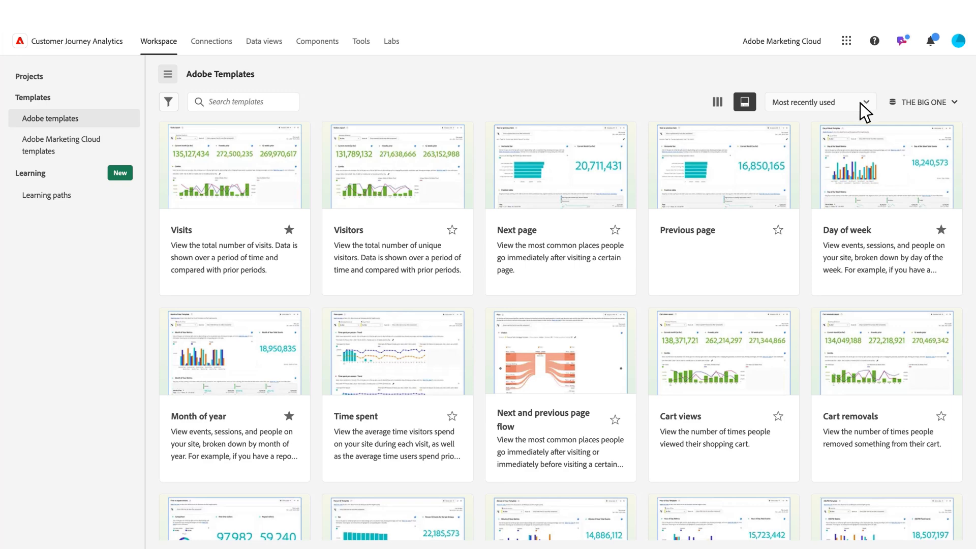
mouse_move(397, 165)
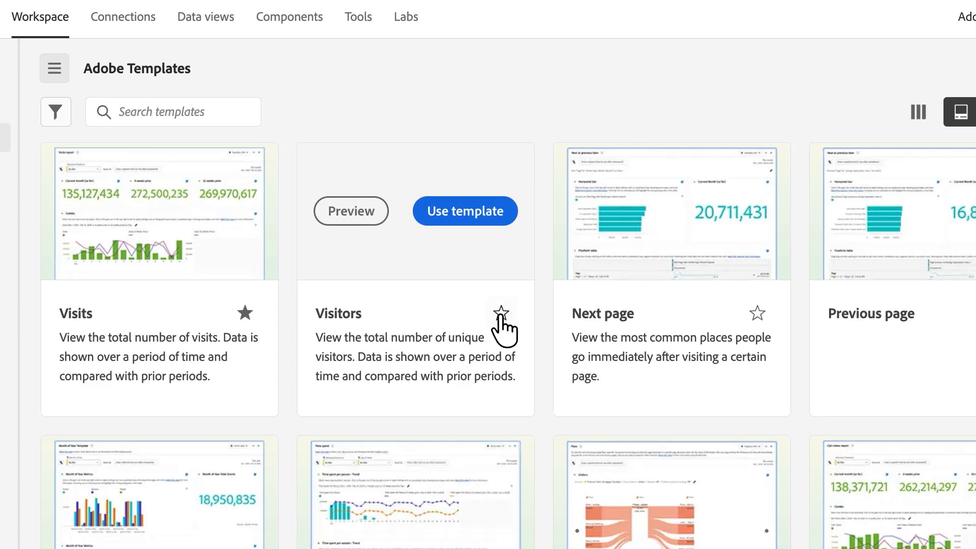
left_click(501, 313)
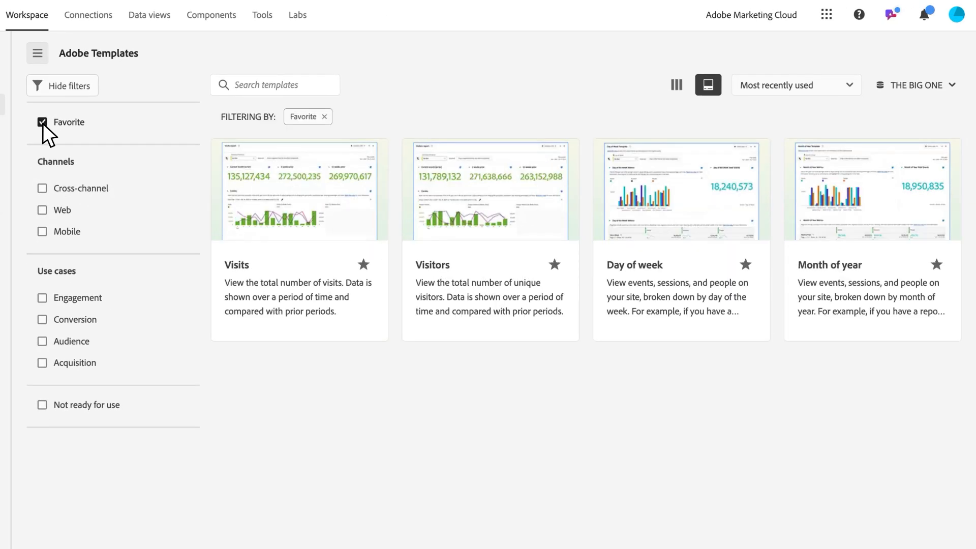
Step: Clear the Favorite filter, then try Mobile, Web and Engagement filters, removing each
left_click(42, 122)
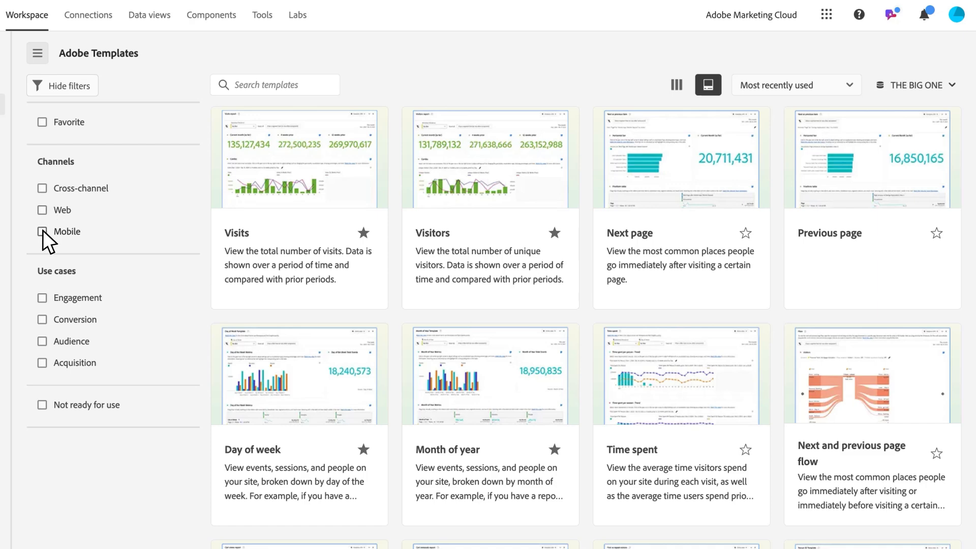
left_click(42, 230)
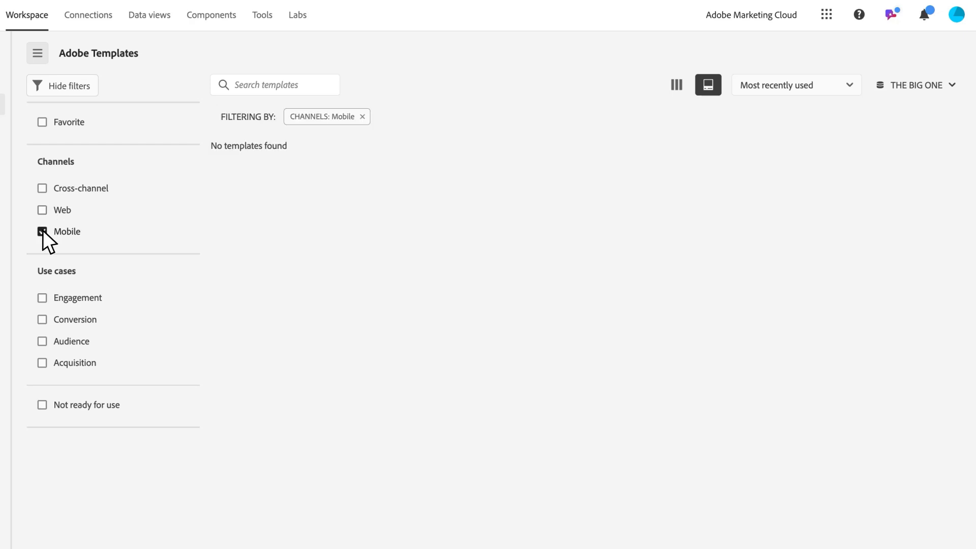
left_click(42, 210)
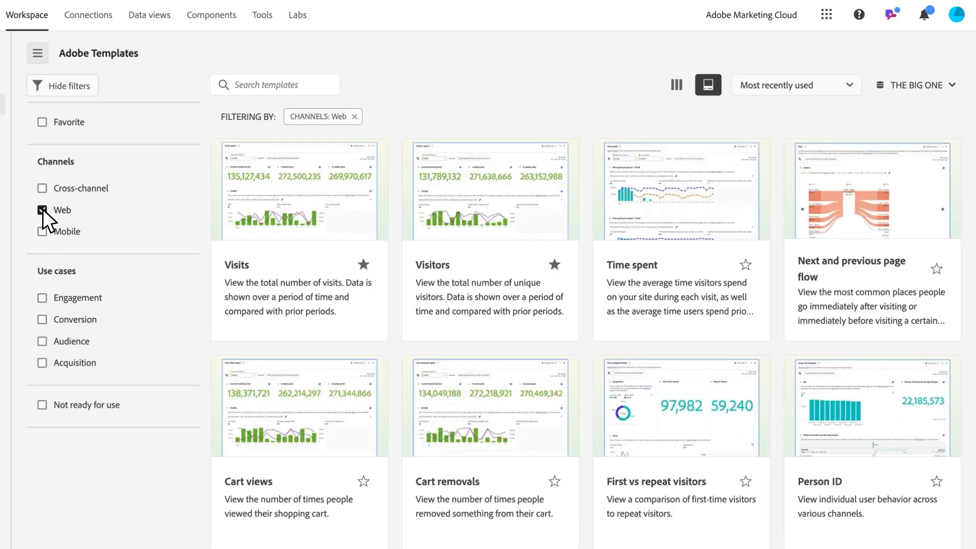
left_click(42, 210)
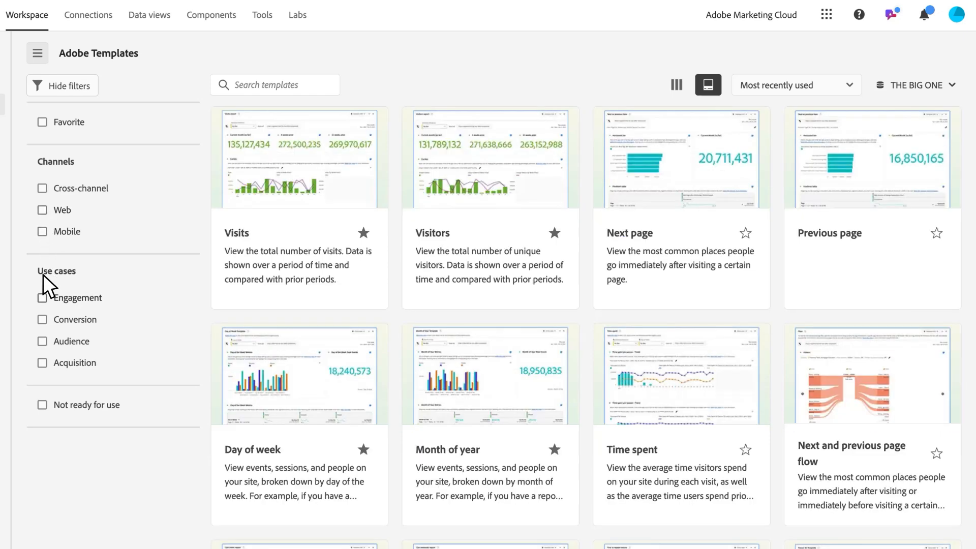
left_click(42, 298)
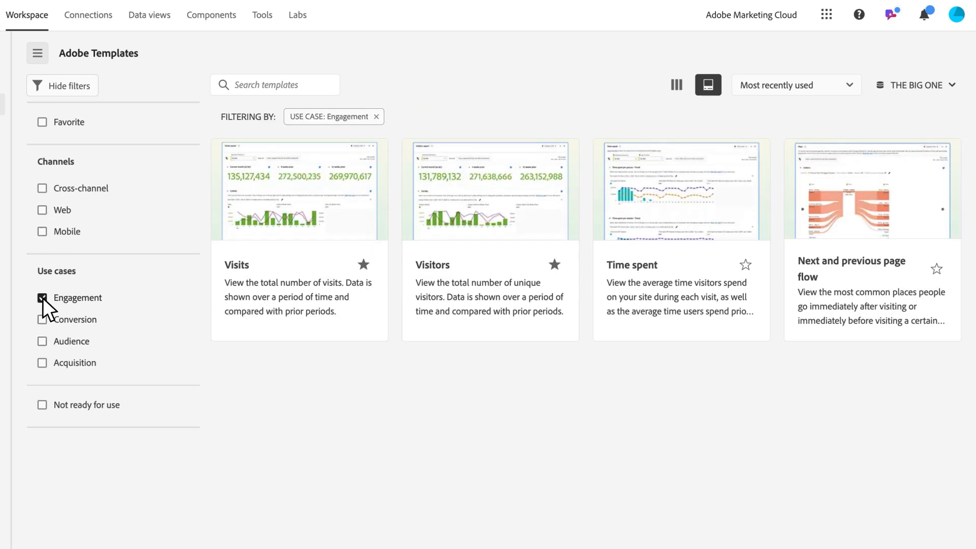
left_click(42, 297)
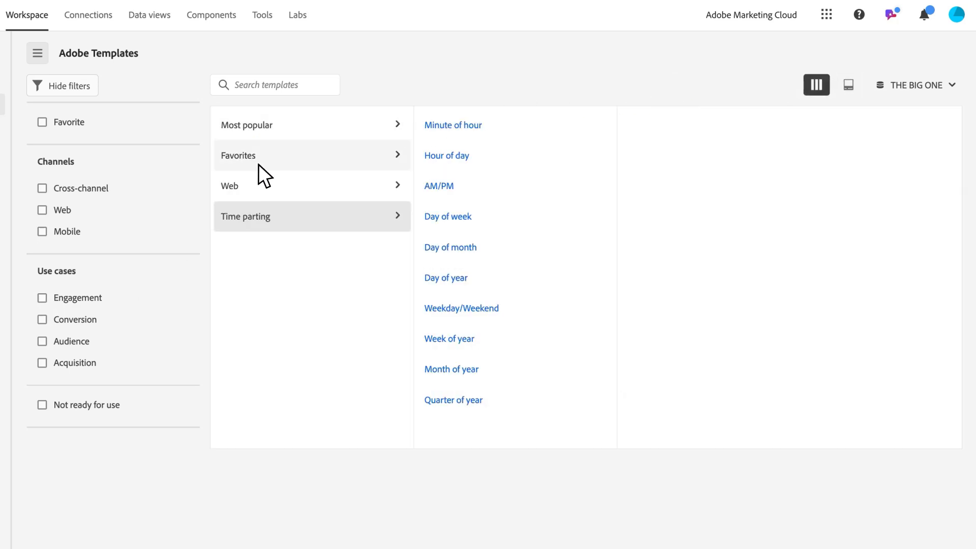
Step: Try the Mobile then Web channel filters again, ending with no filters applied
left_click(42, 231)
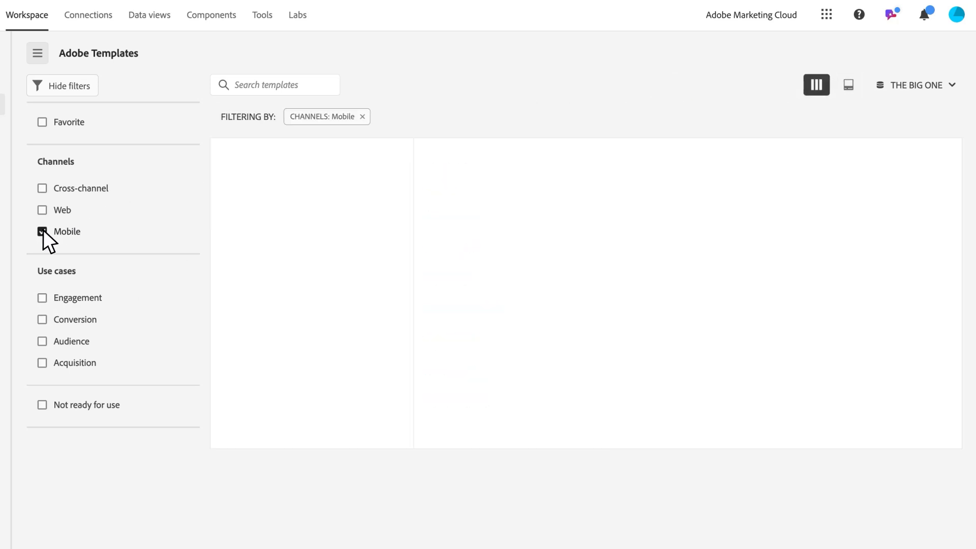
left_click(42, 209)
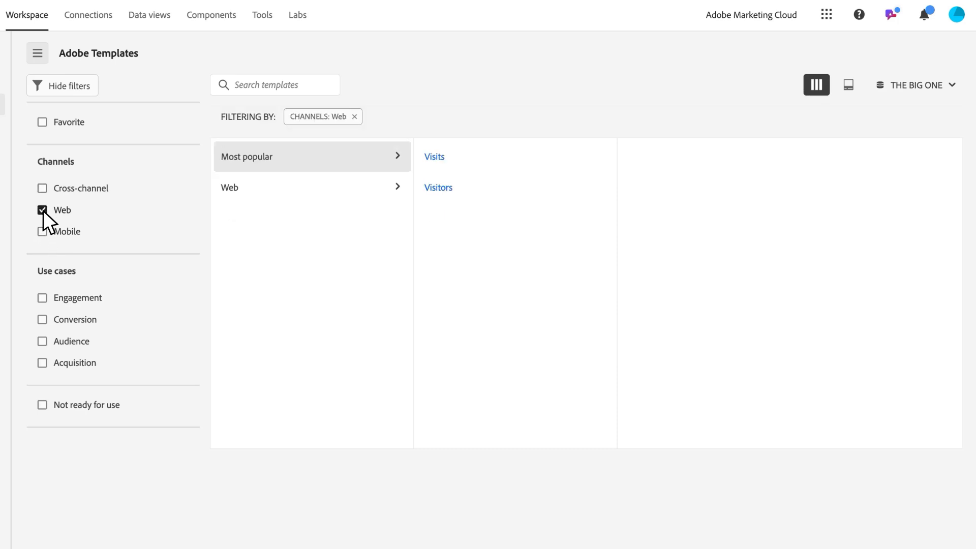
left_click(42, 210)
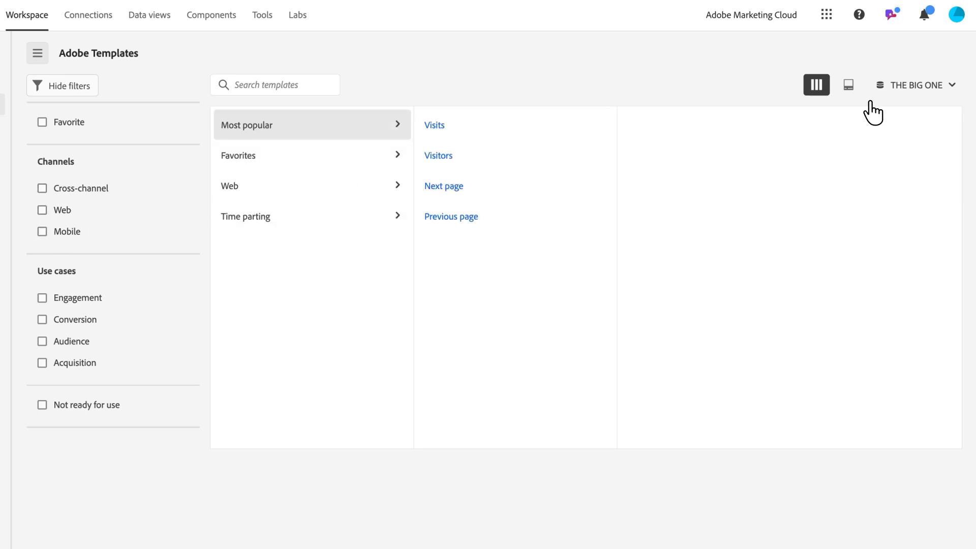
mouse_move(927, 90)
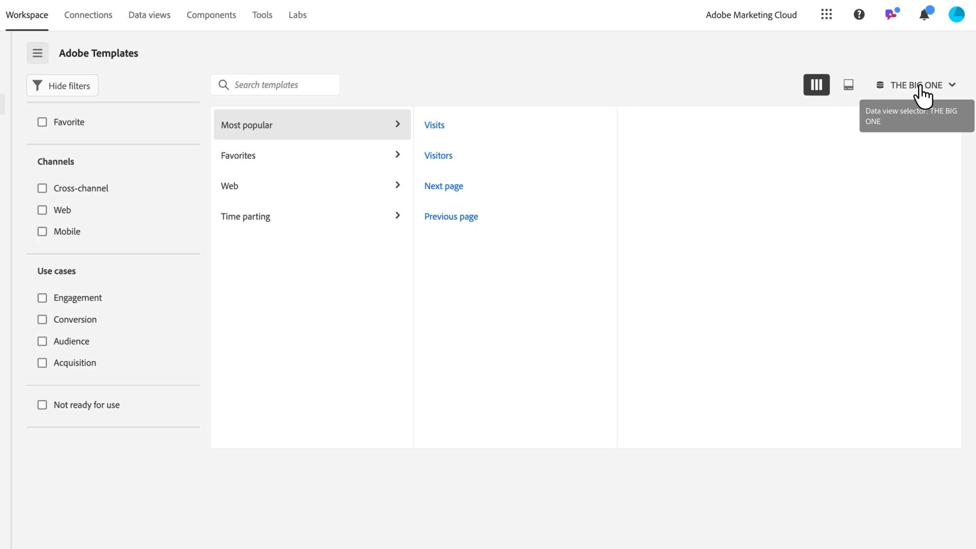
left_click(915, 85)
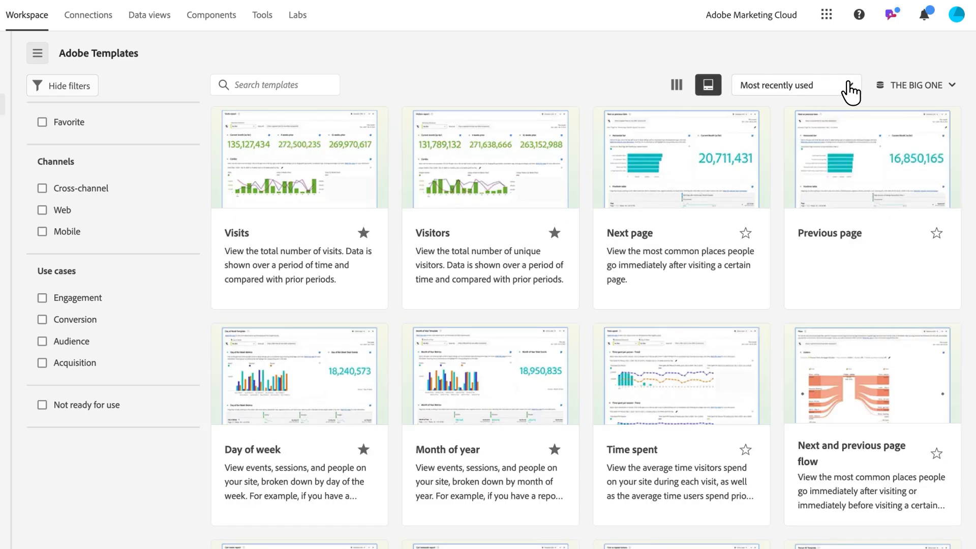
left_click(793, 84)
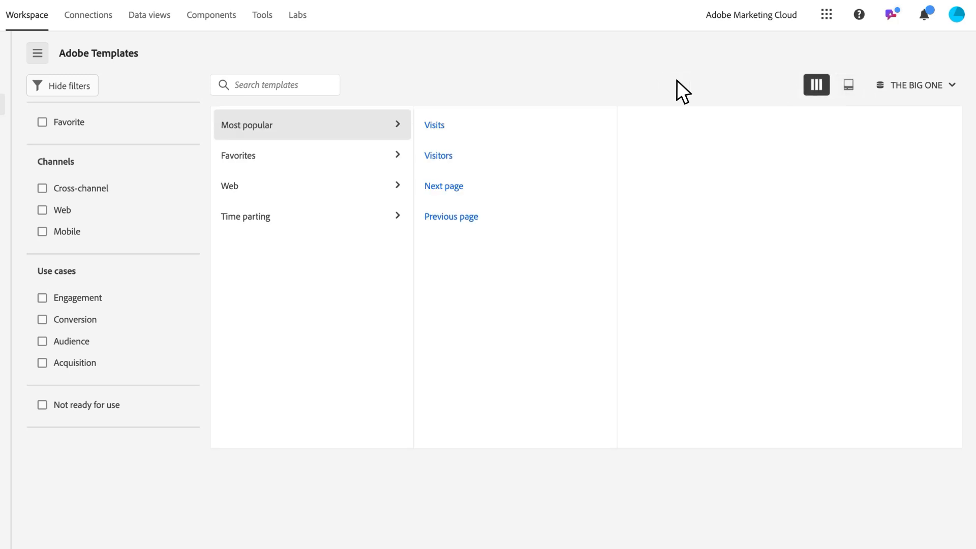
mouse_move(442, 103)
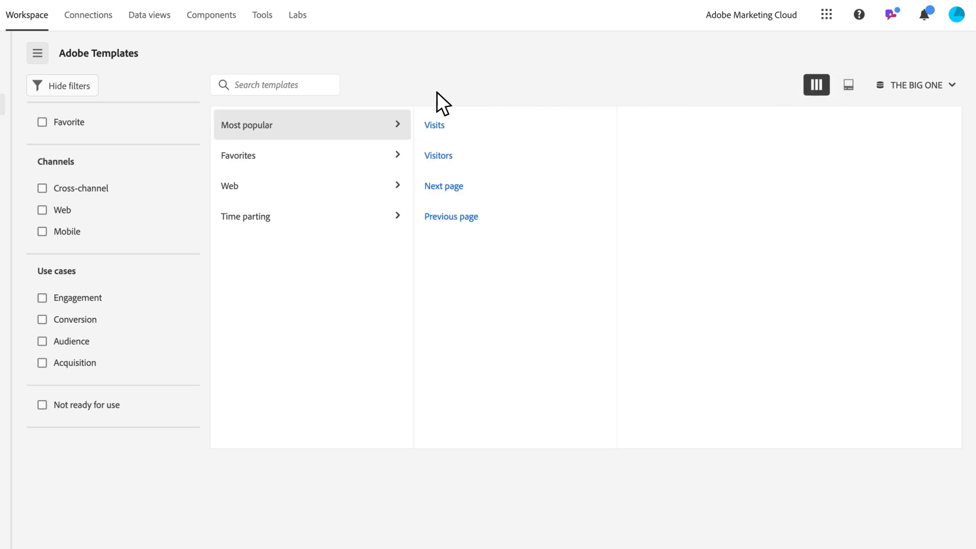
mouse_move(99, 236)
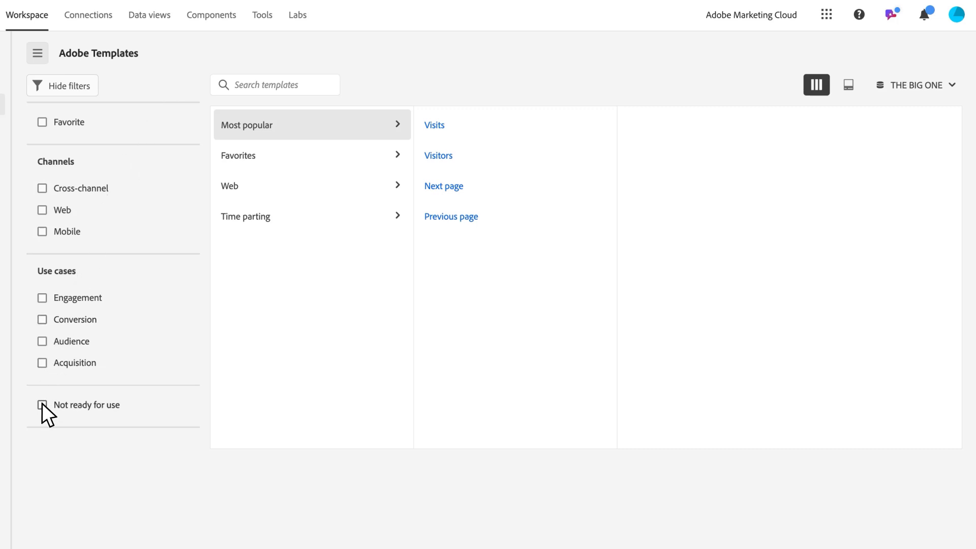
Step: Filter to Not ready for use templates and view Site sections' missing component warning
left_click(42, 405)
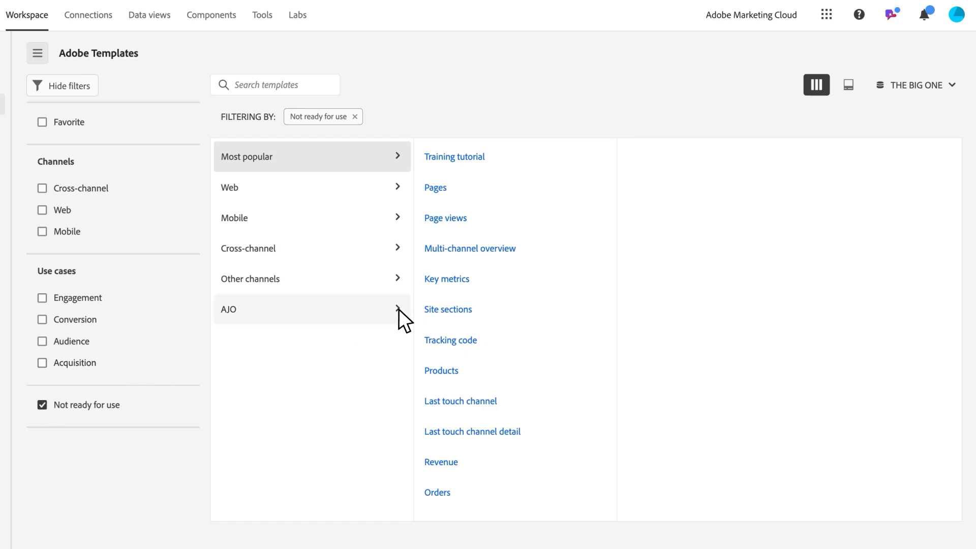
mouse_move(448, 309)
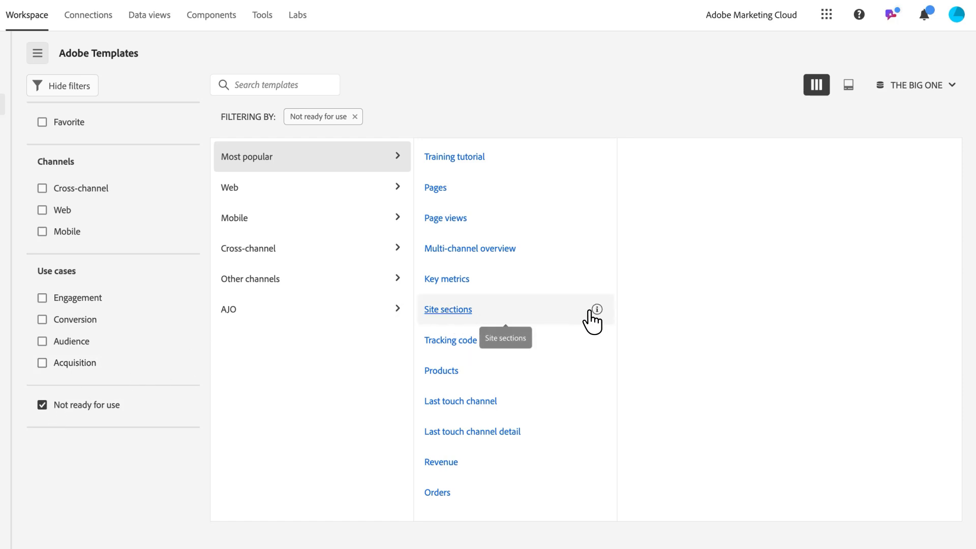
left_click(448, 309)
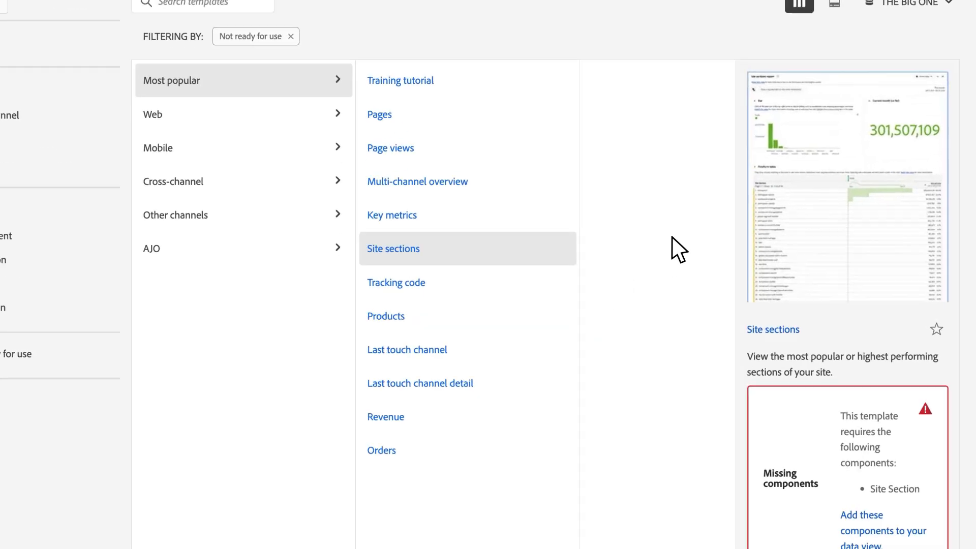
scroll("down", 3)
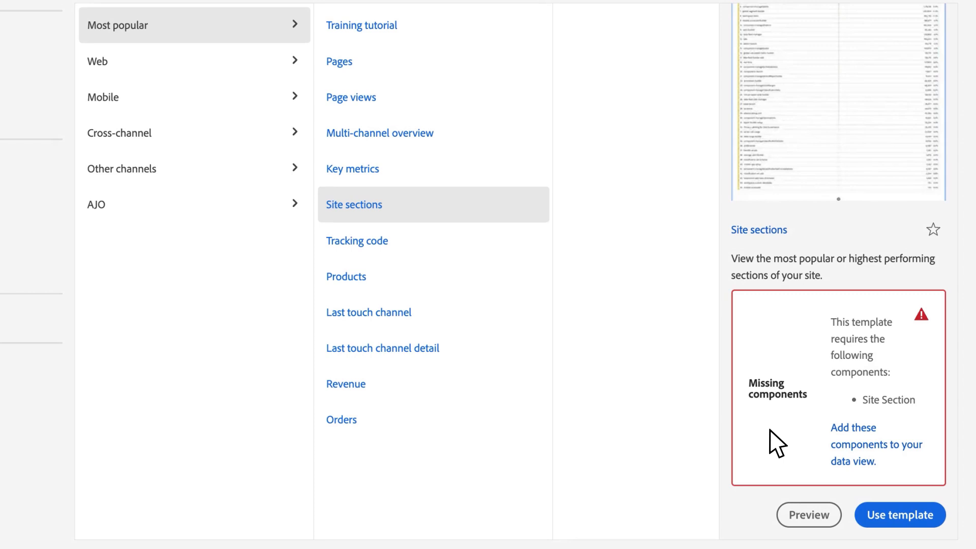
mouse_move(883, 419)
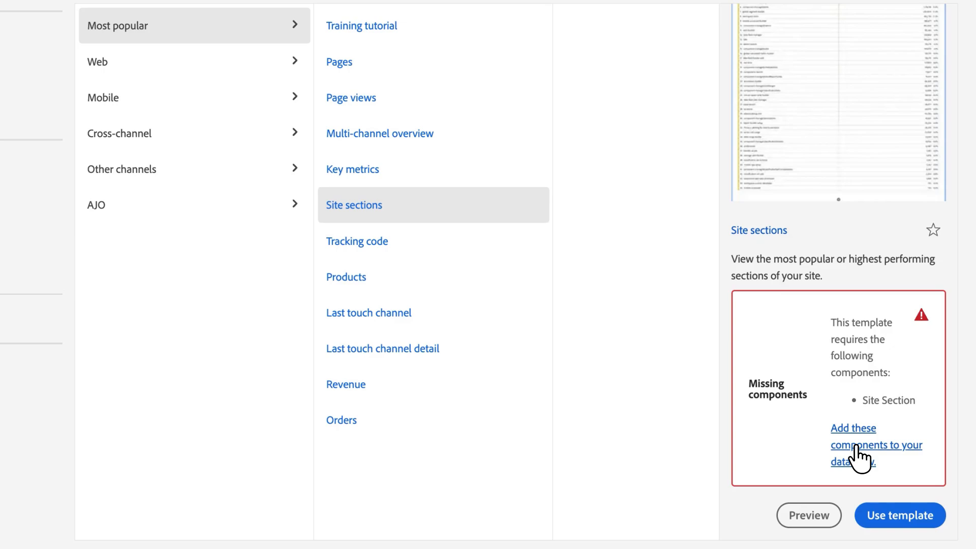
Step: Go to the data view components, search 'site' and select the Site section dimension
left_click(875, 444)
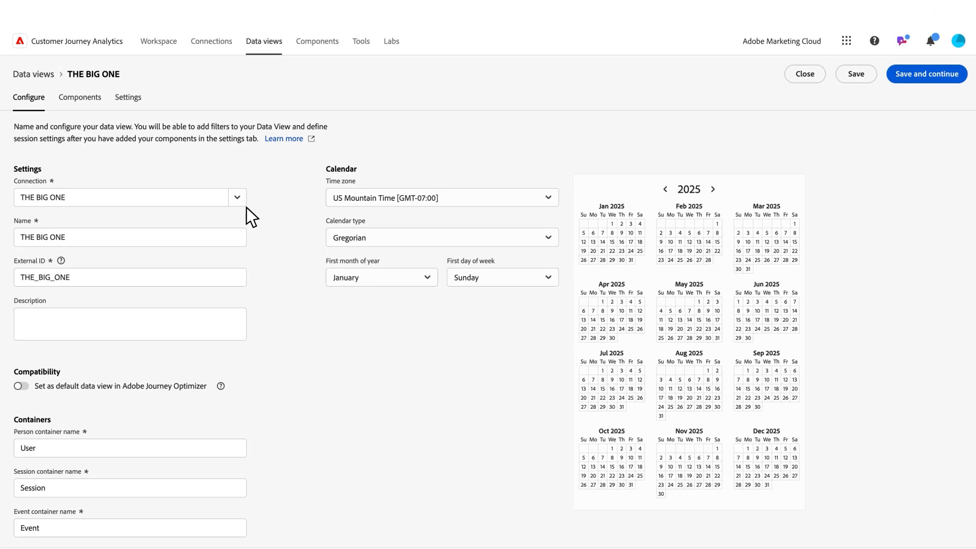
left_click(79, 97)
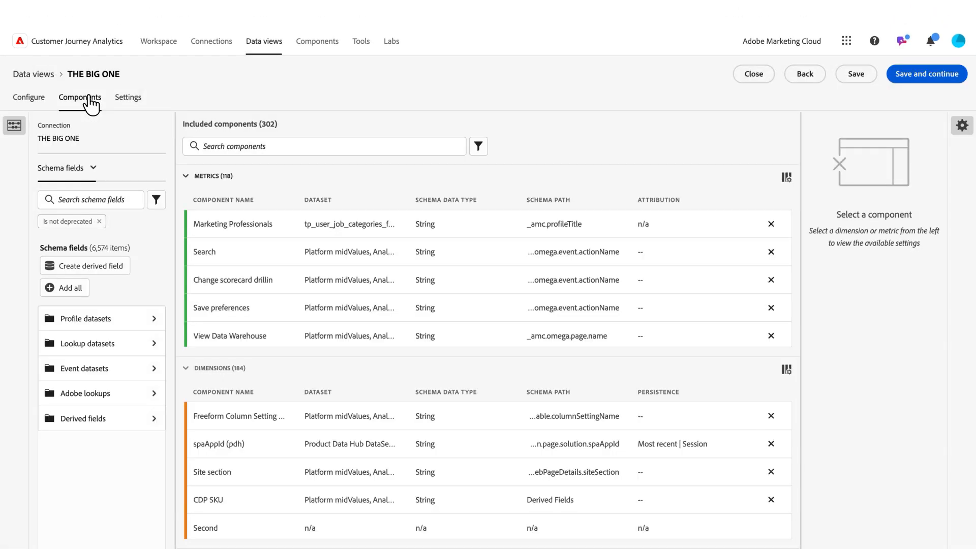
type("s")
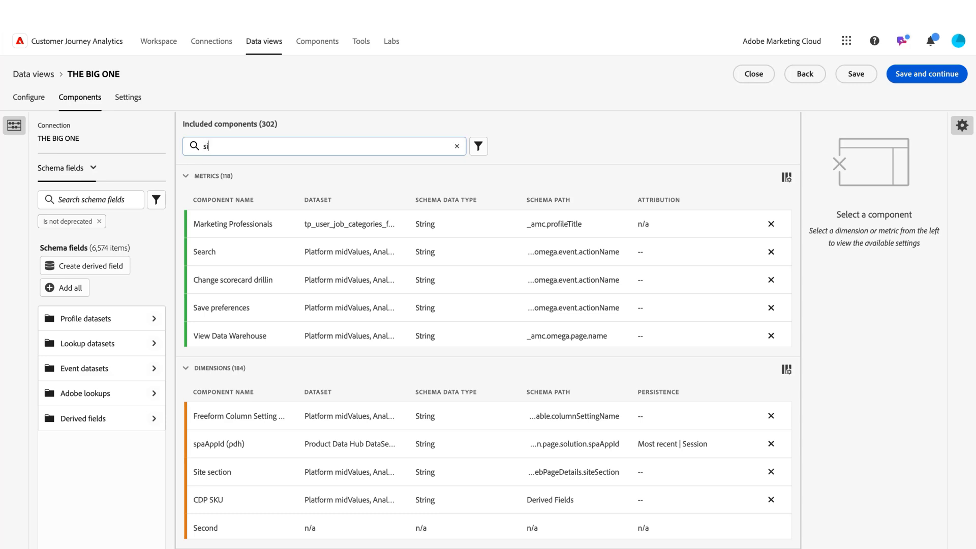
type("ite")
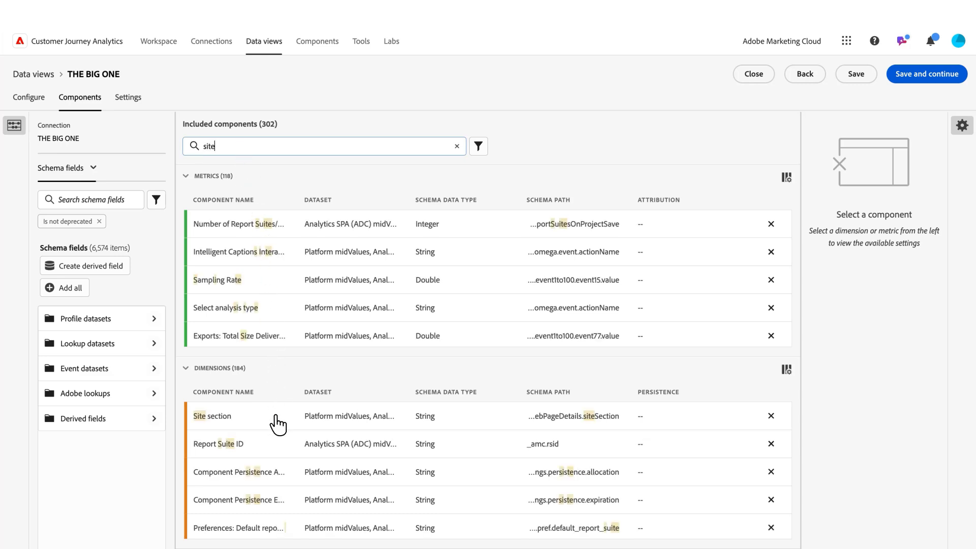
left_click(211, 416)
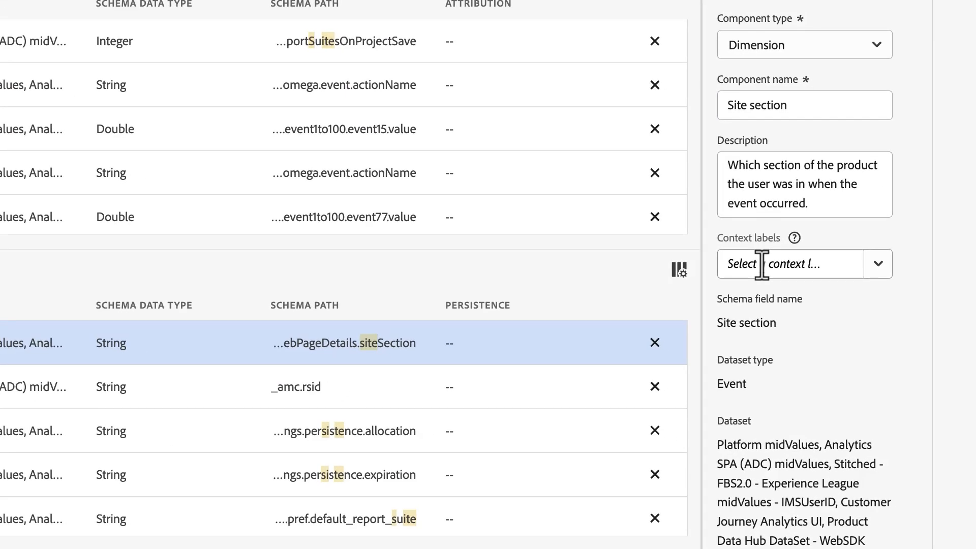
Step: Apply the Site Sections (Web) context label to Site section and save the data view
type("site")
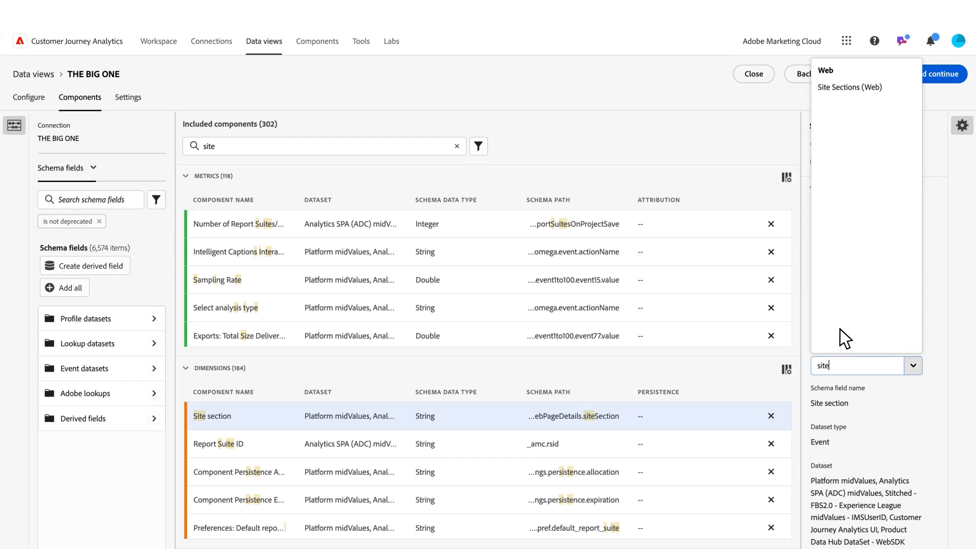
left_click(848, 87)
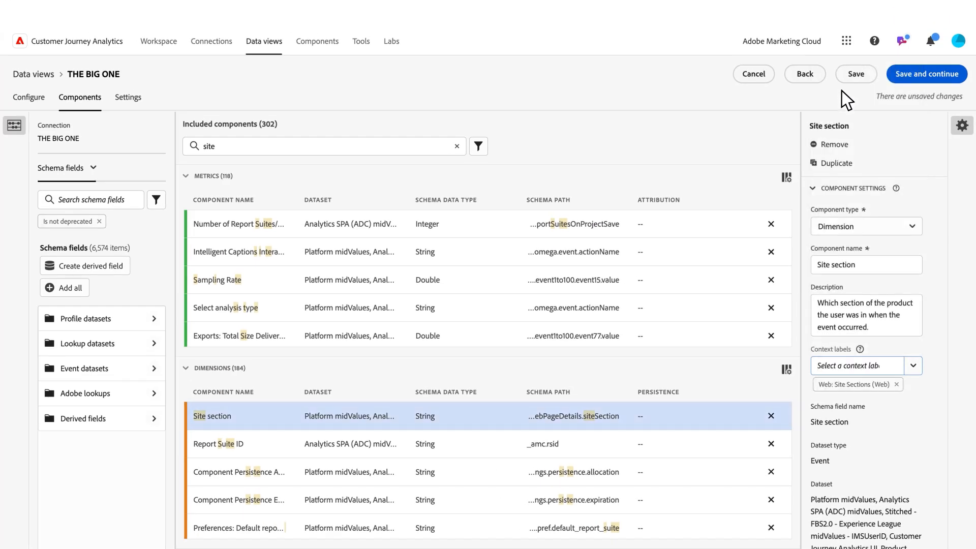
left_click(854, 73)
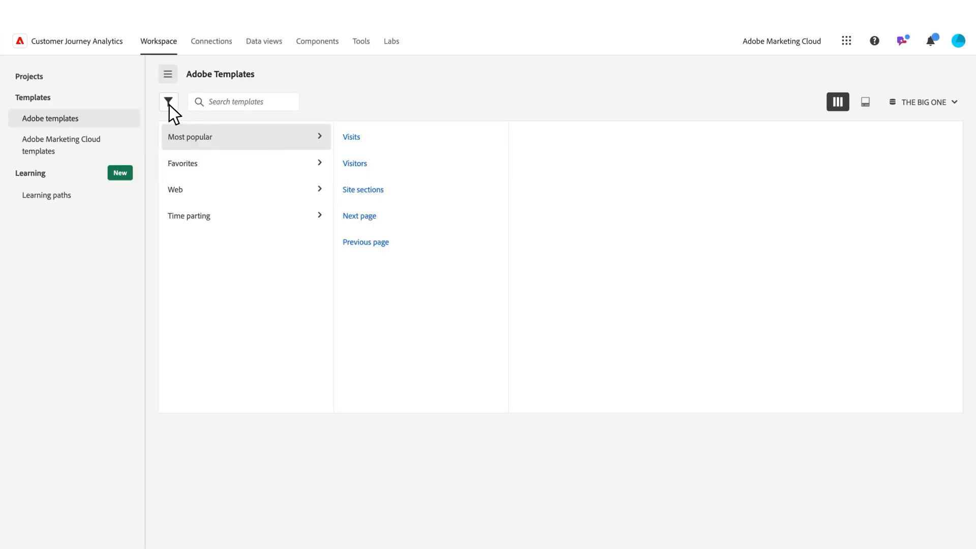
Step: Run the Site sections template as a report showing Site Sections (Web) session data
left_click(167, 101)
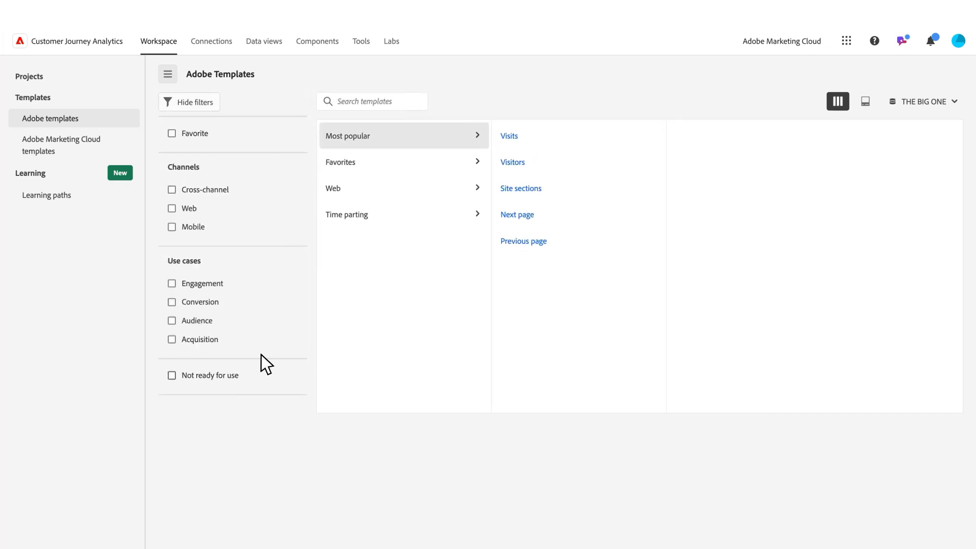
left_click(521, 188)
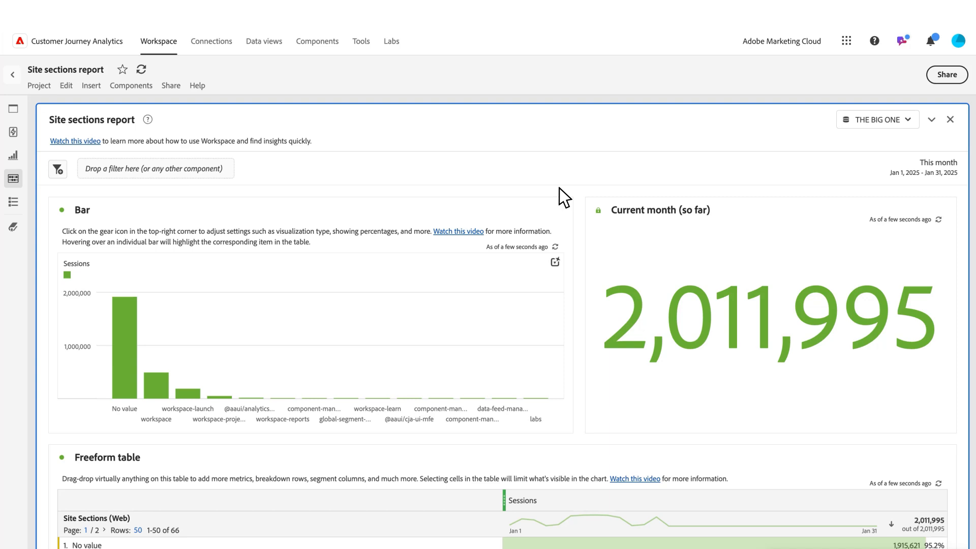
scroll("down", 3)
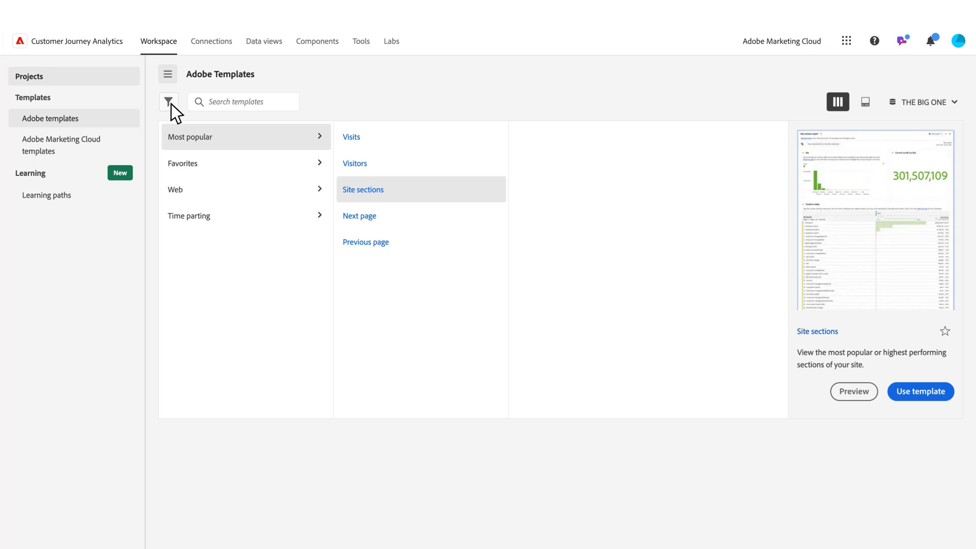
Step: Show the template filters and lay templates out as a grid of preview cards
left_click(168, 101)
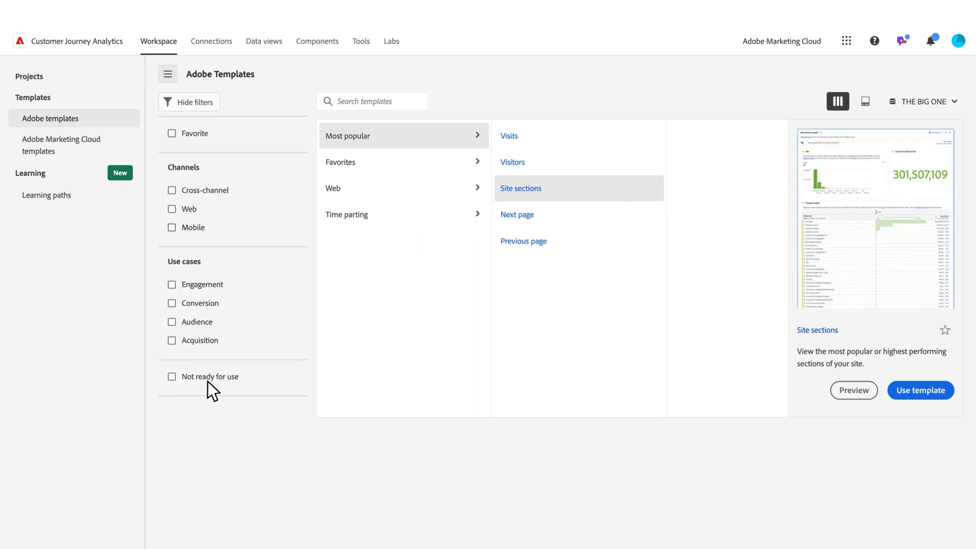
mouse_move(355, 279)
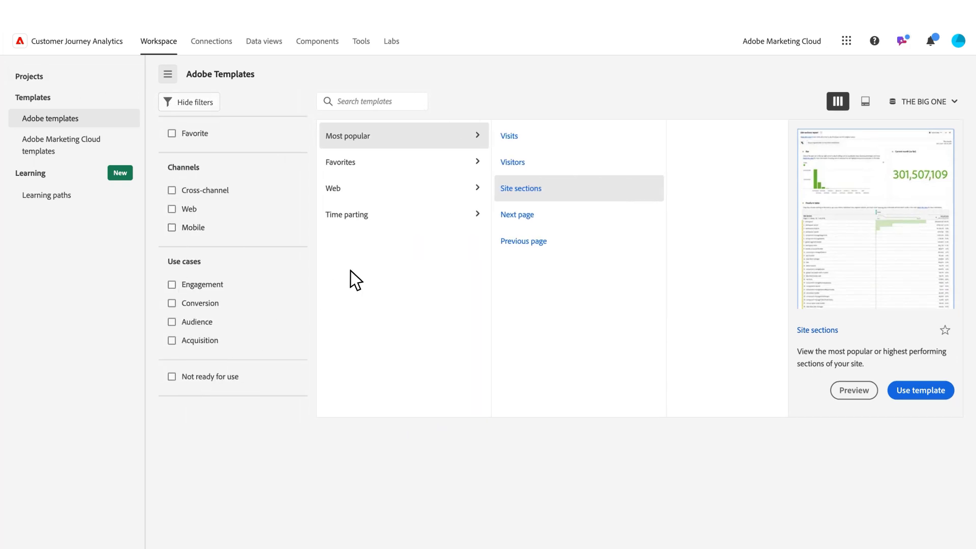
left_click(743, 101)
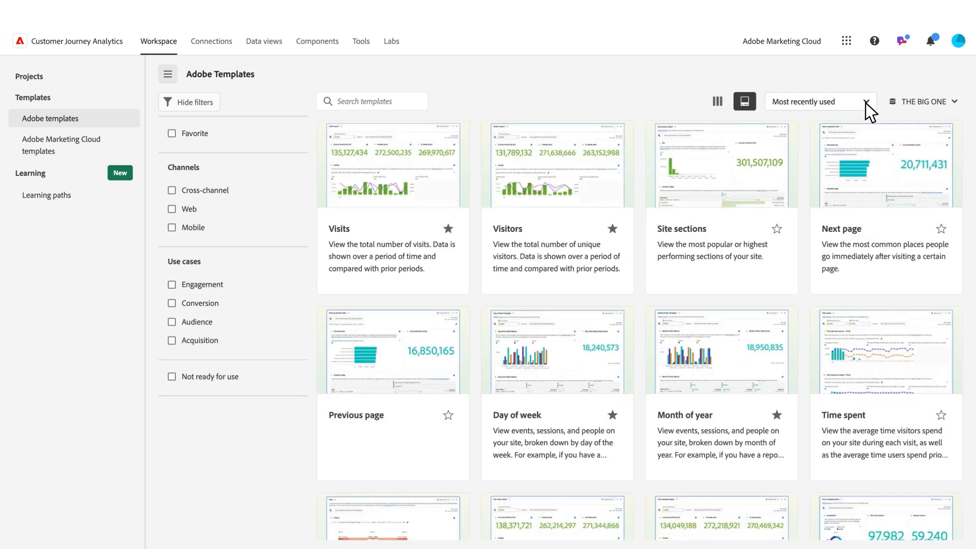
mouse_move(701, 132)
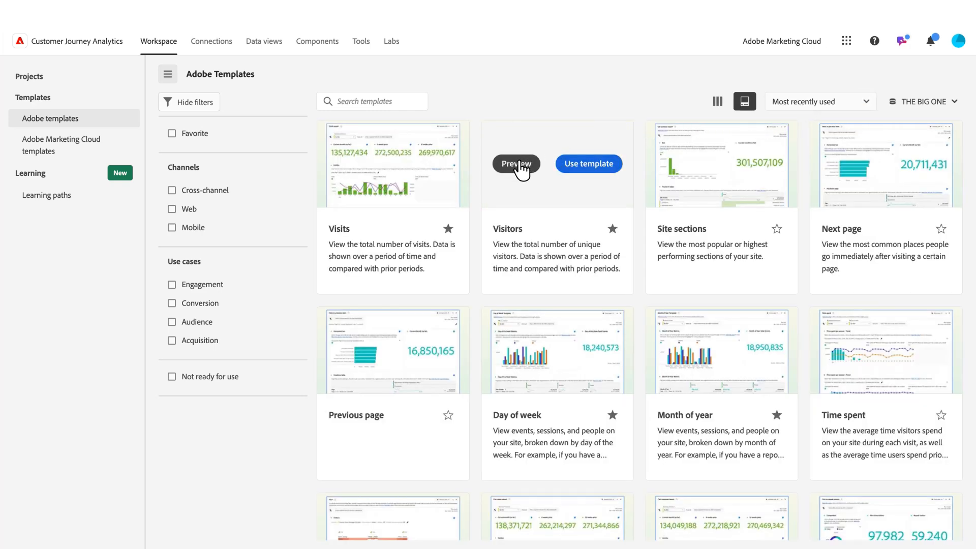
Step: Preview the Visitors template, then its related Previous page template
left_click(515, 162)
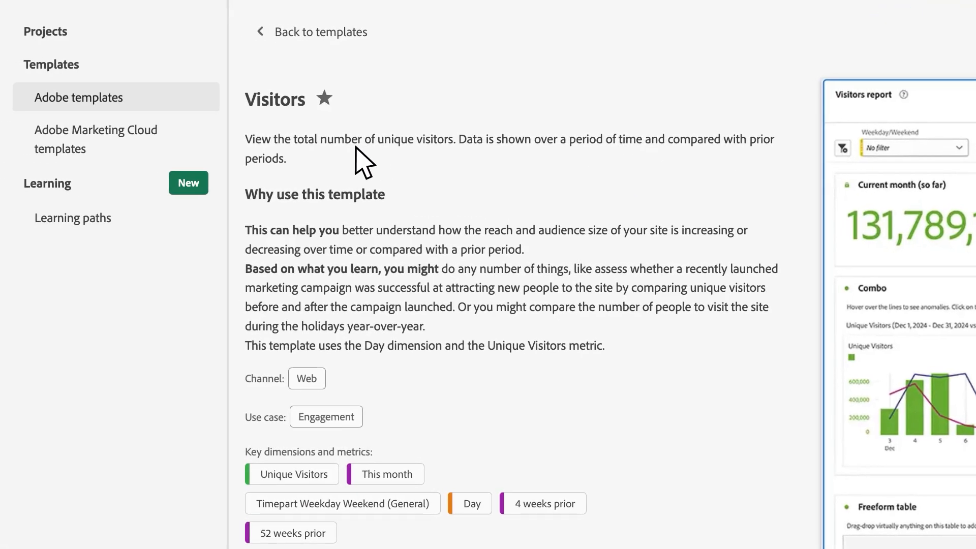
mouse_move(328, 231)
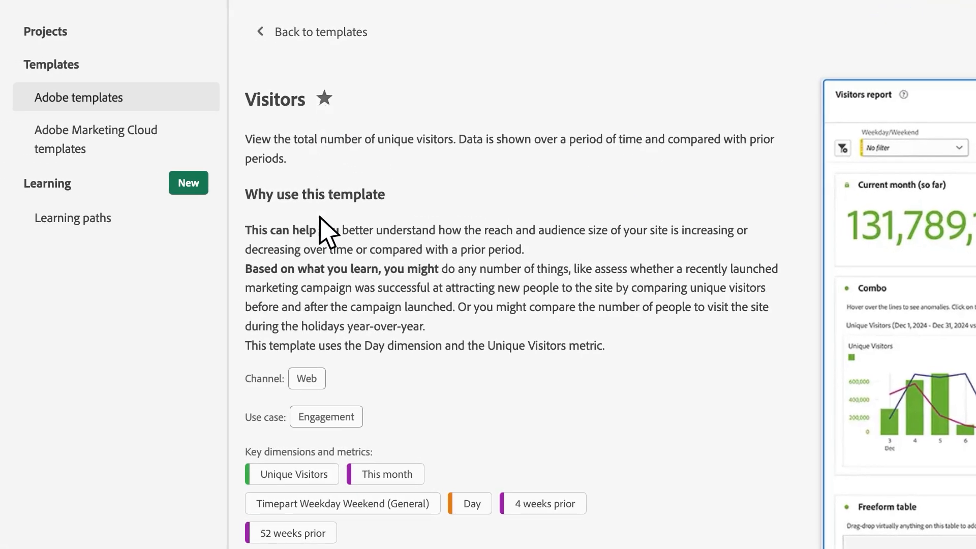
mouse_move(276, 398)
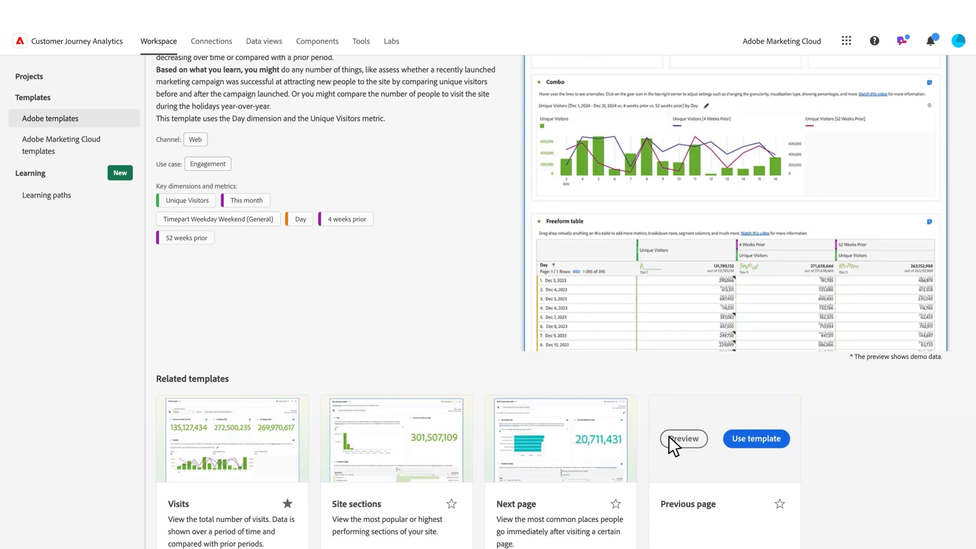
left_click(683, 438)
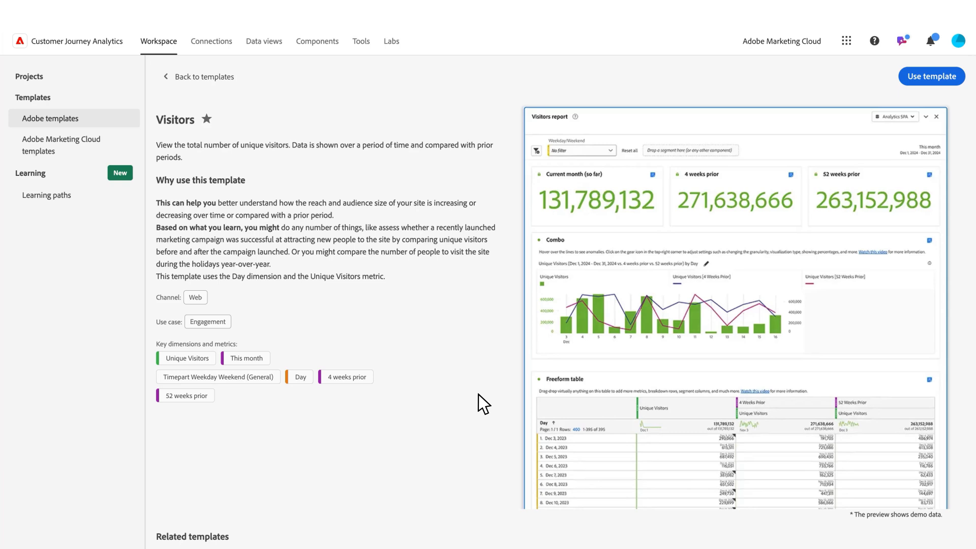
mouse_move(448, 367)
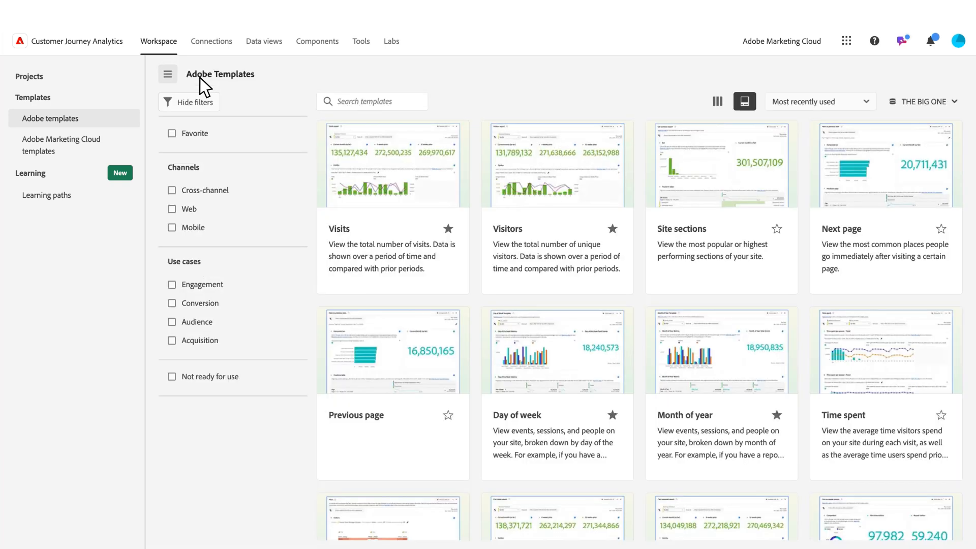
mouse_move(107, 115)
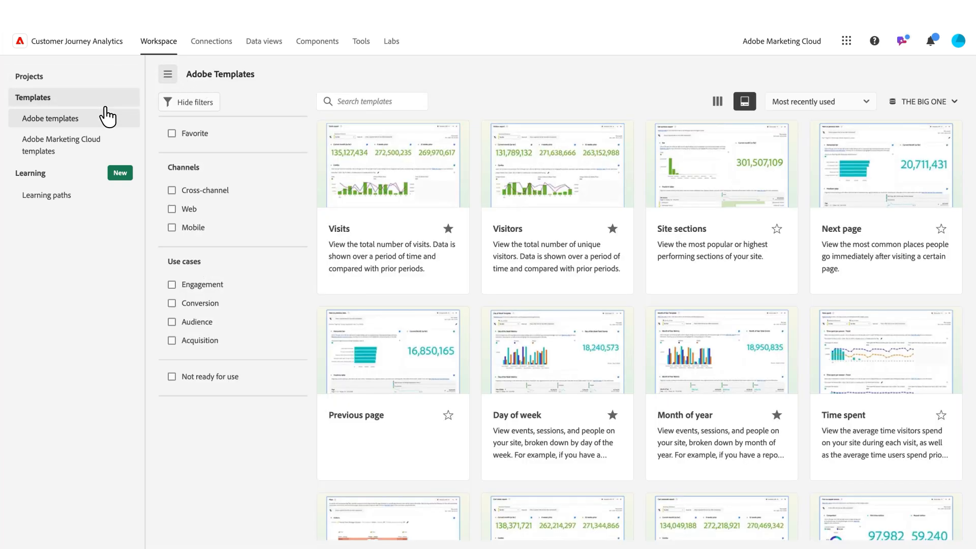
mouse_move(366, 214)
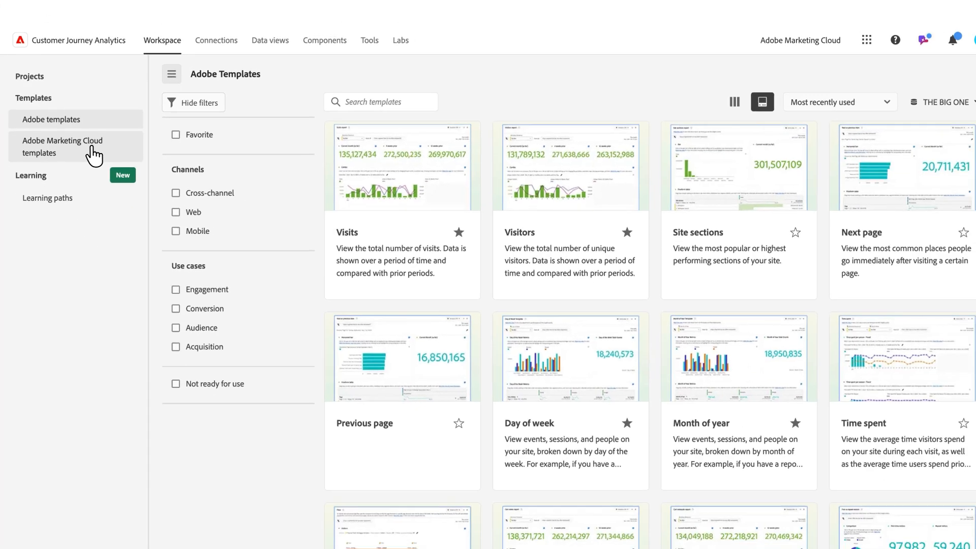
Step: Switch to the organization's own templates and open the Person ID Template project
left_click(62, 145)
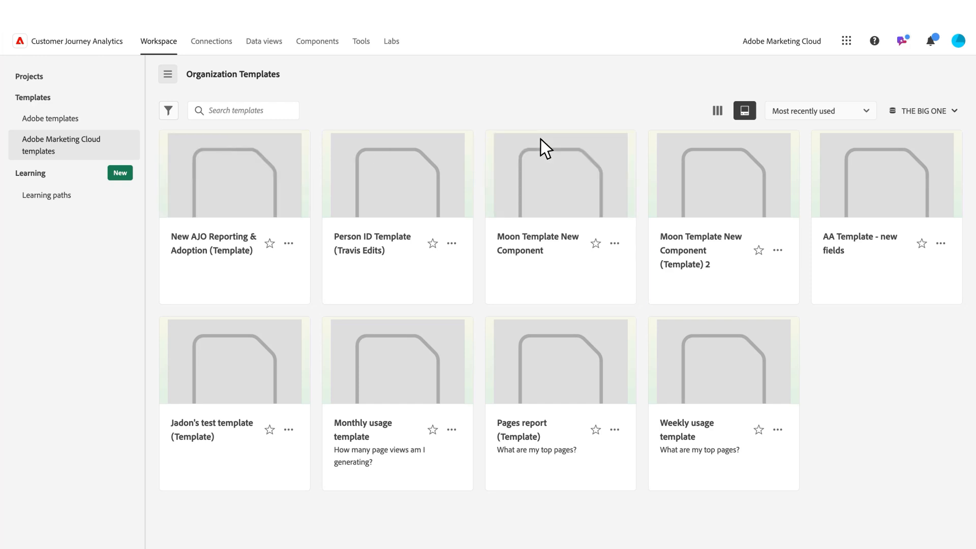
left_click(717, 110)
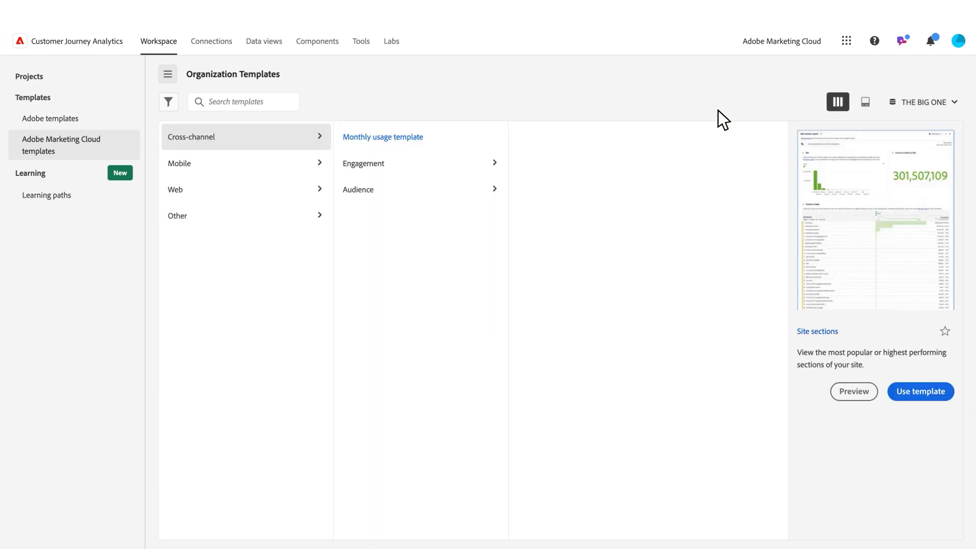
left_click(864, 102)
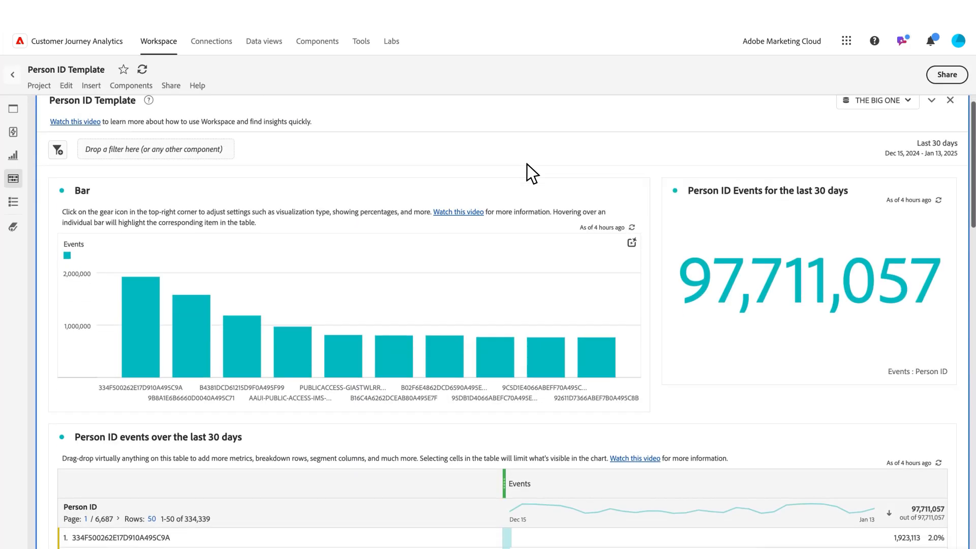
Step: Add the Load project metric from Components to the bar chart and events table
scroll("down", 3)
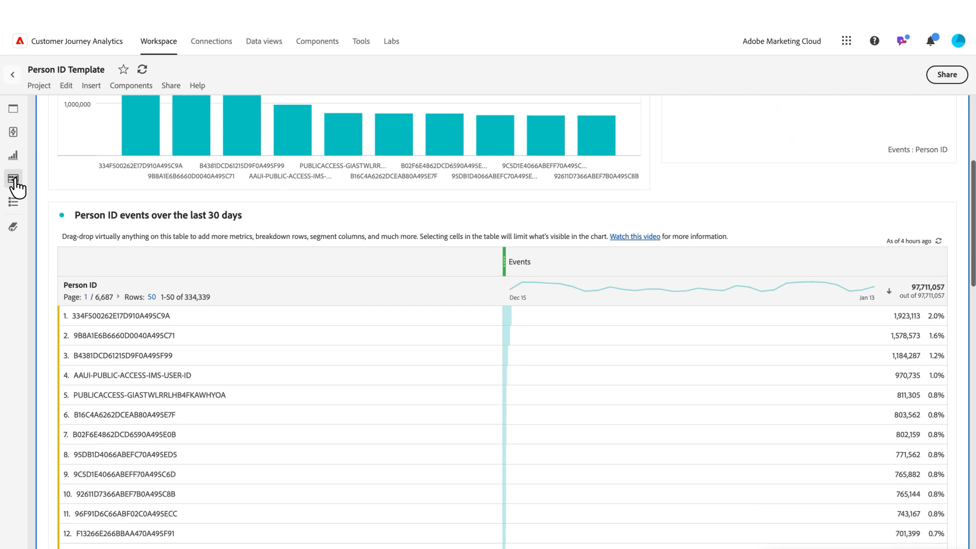
left_click(13, 179)
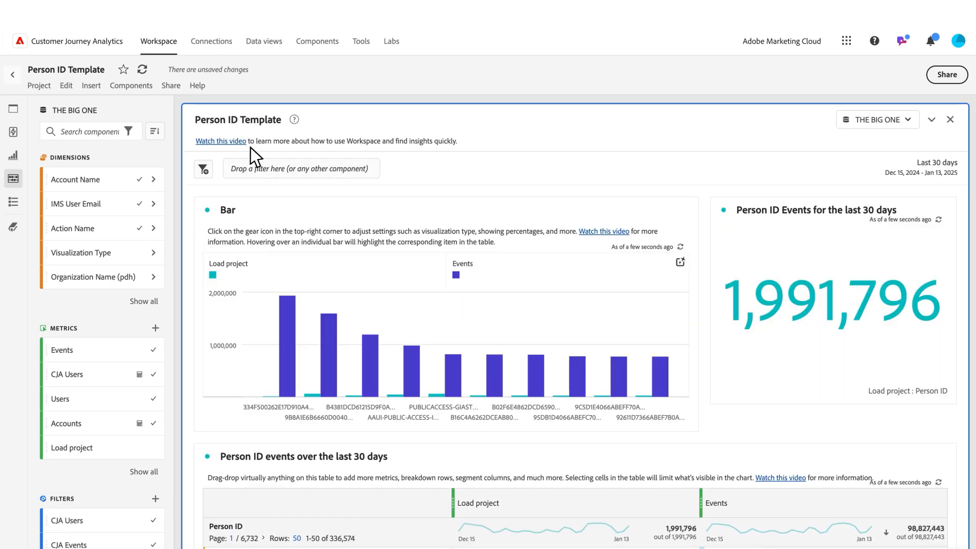
left_click(38, 85)
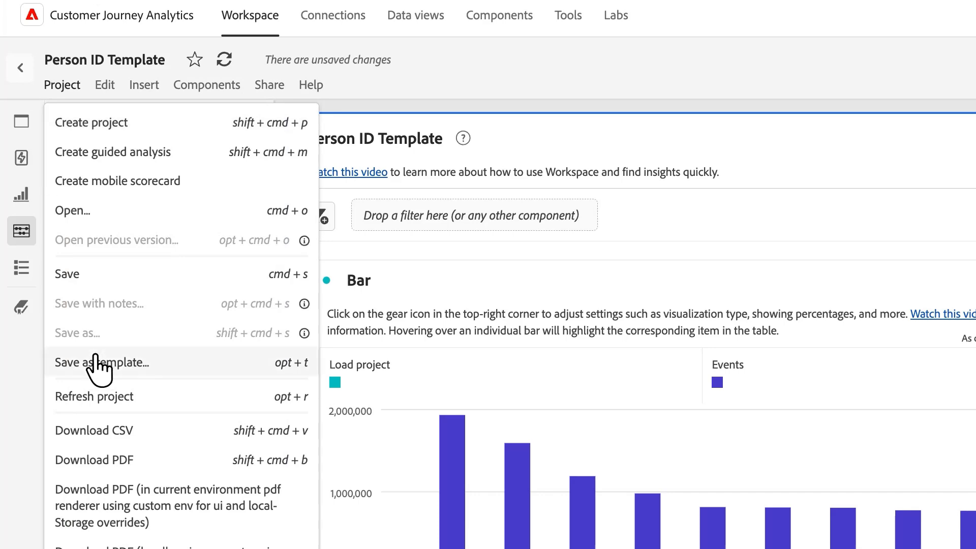
Step: Start saving as a template, assigning the Web channel and the Audience use case
left_click(103, 362)
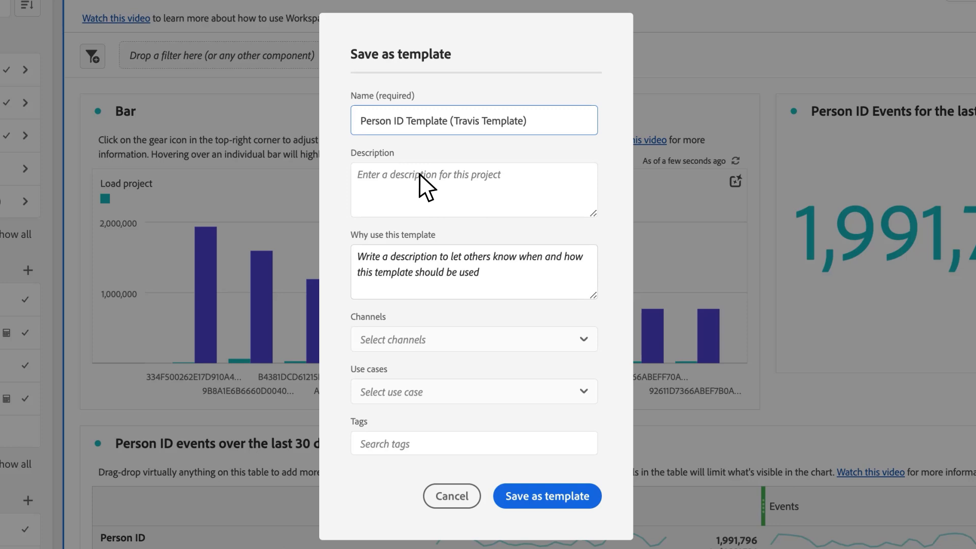
mouse_move(426, 261)
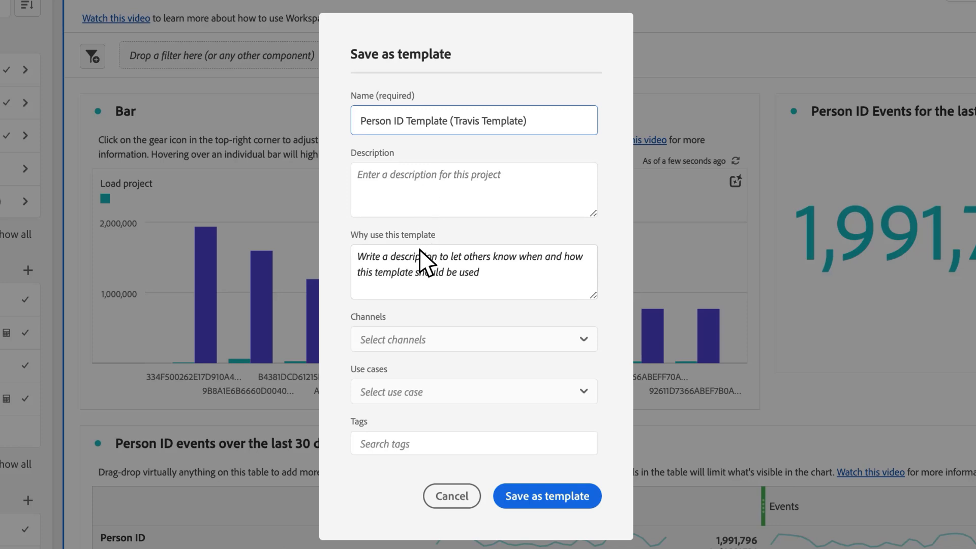
left_click(474, 340)
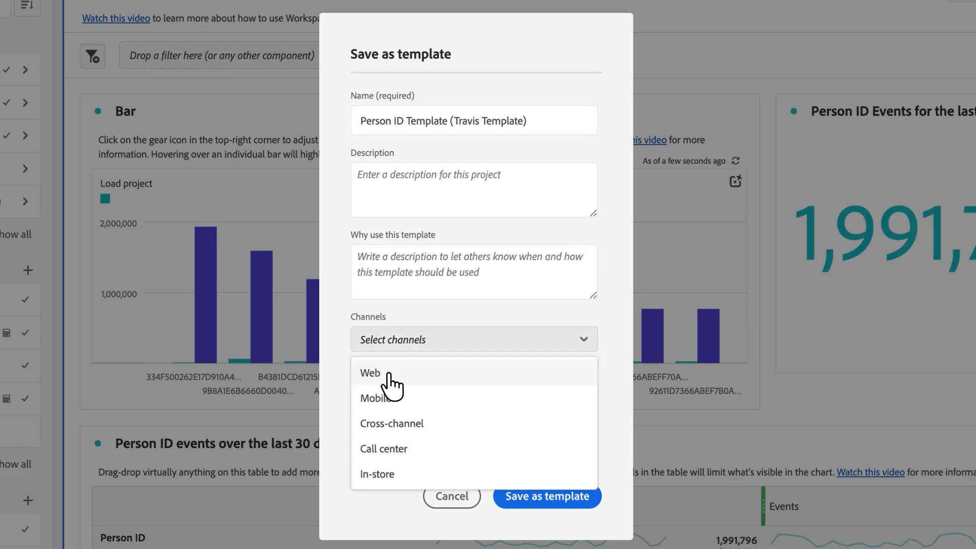
left_click(370, 373)
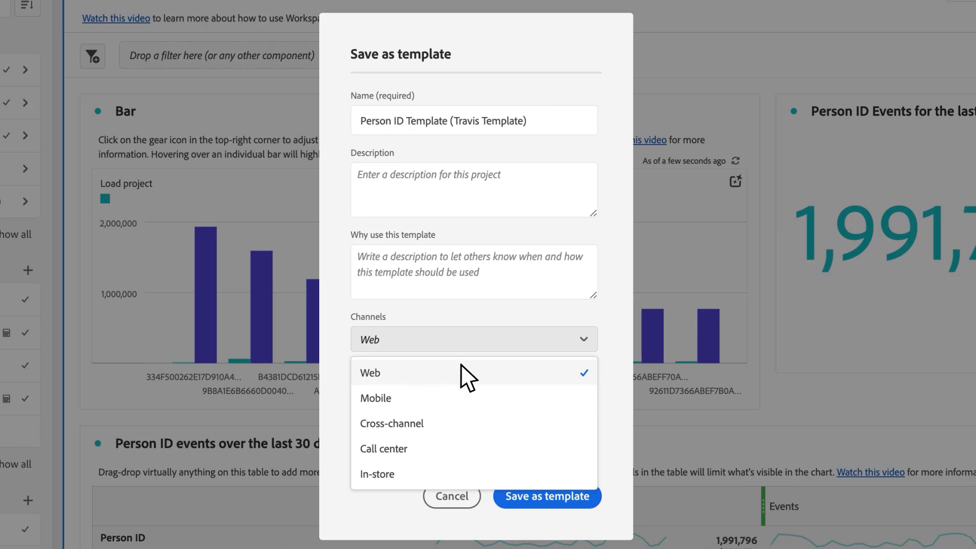
left_click(370, 373)
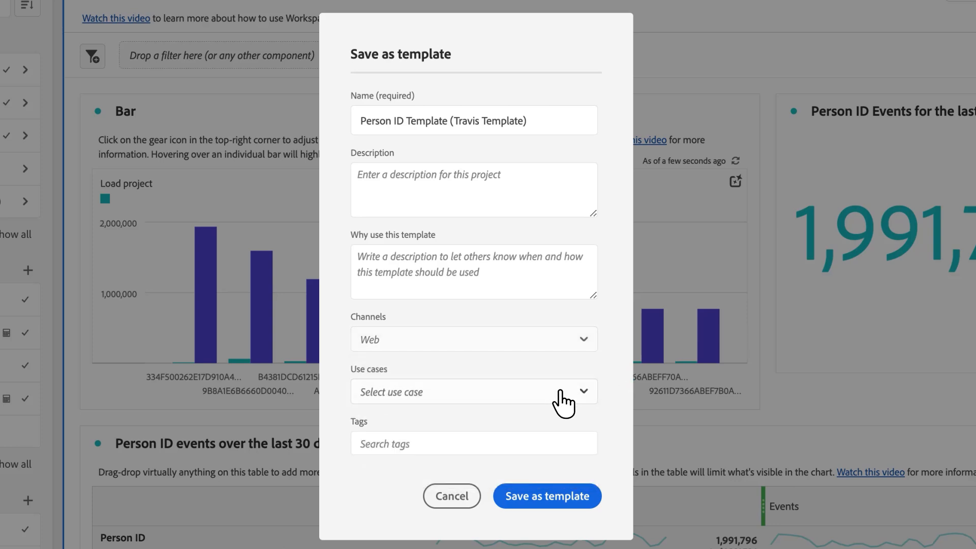
left_click(473, 392)
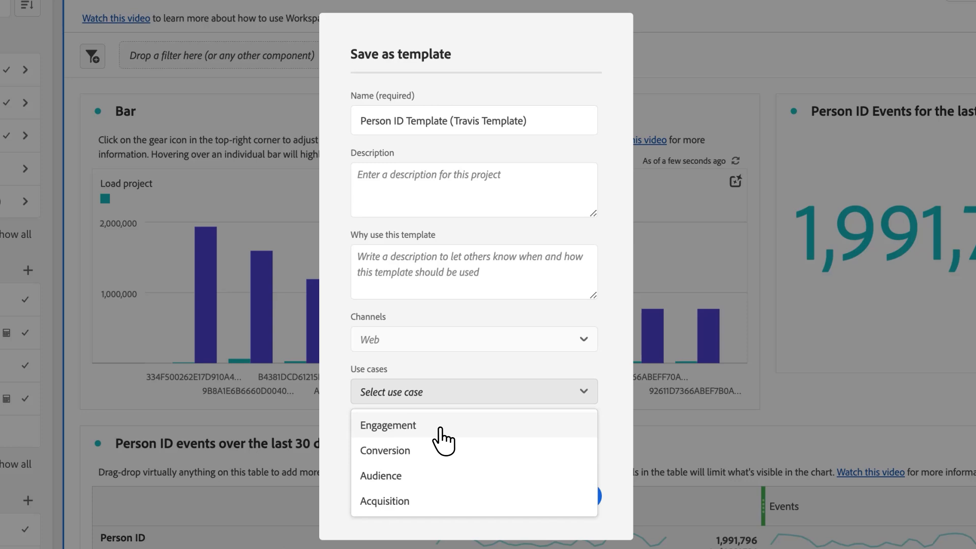
left_click(380, 476)
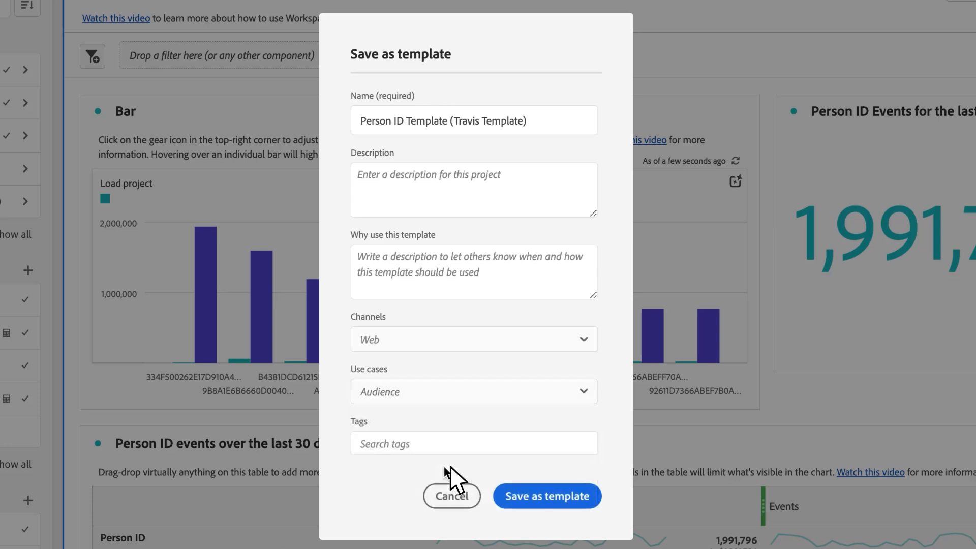
Step: Tag the template #Travis and save it as an organization template
left_click(473, 444)
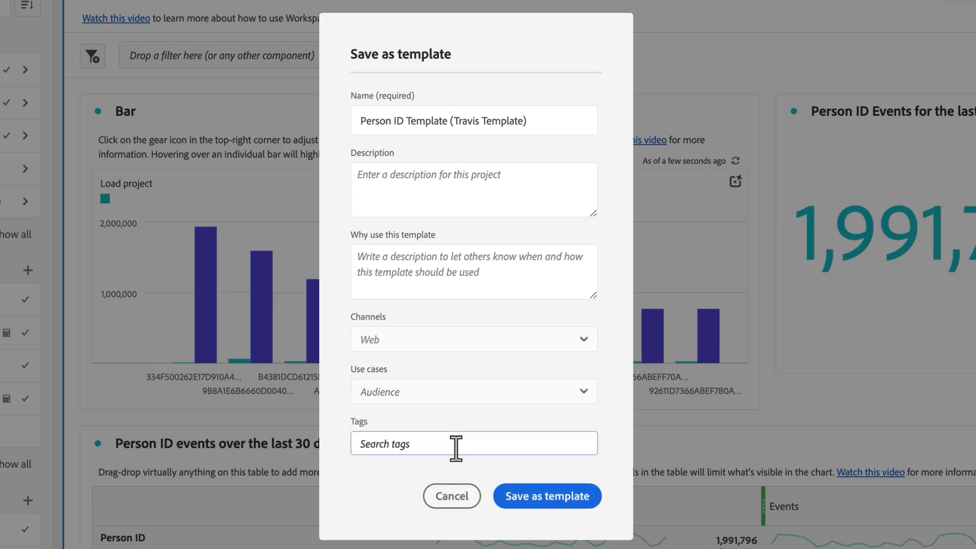
type("#Travis")
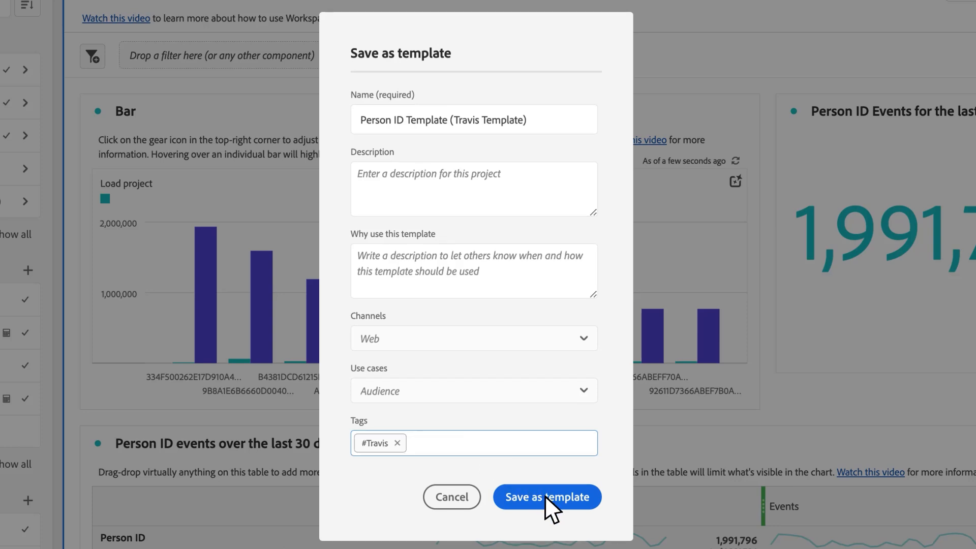
left_click(546, 497)
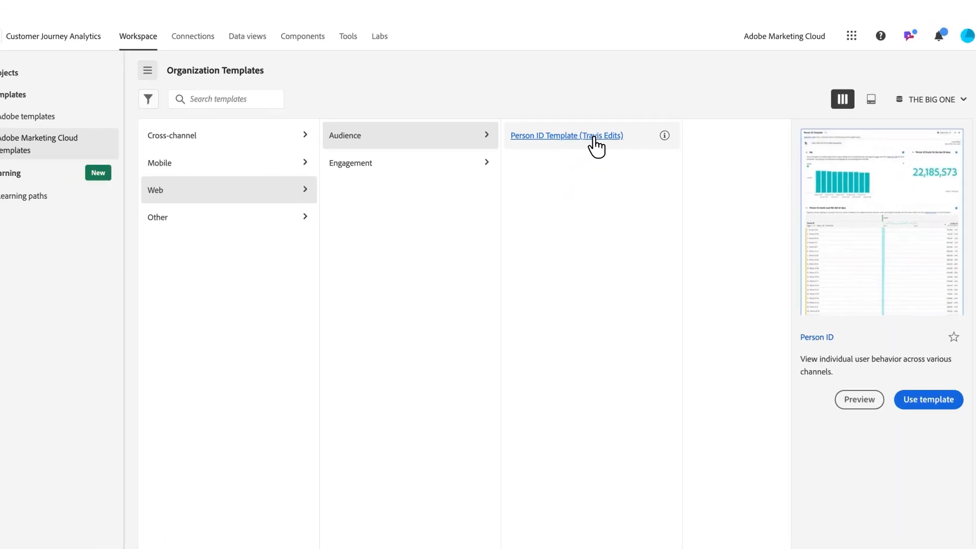
left_click(565, 135)
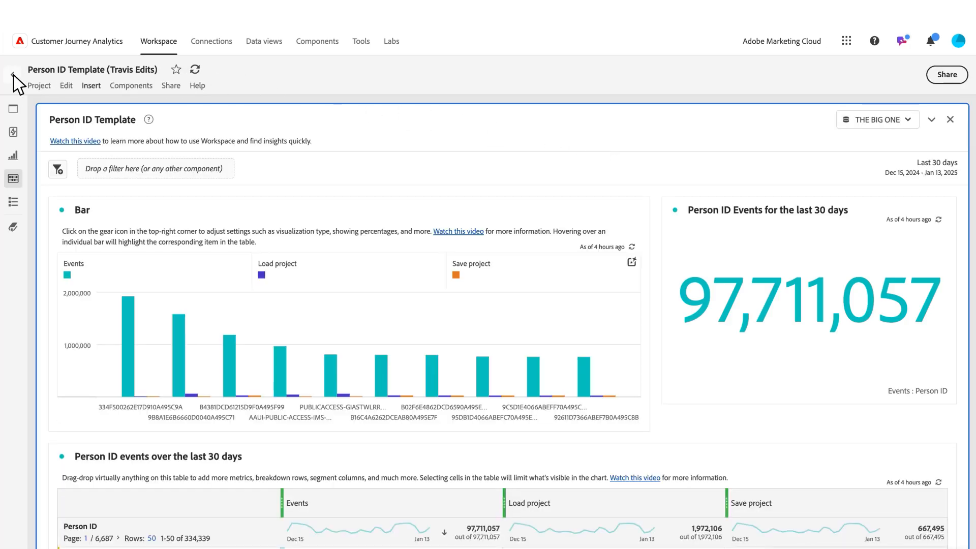
left_click(39, 85)
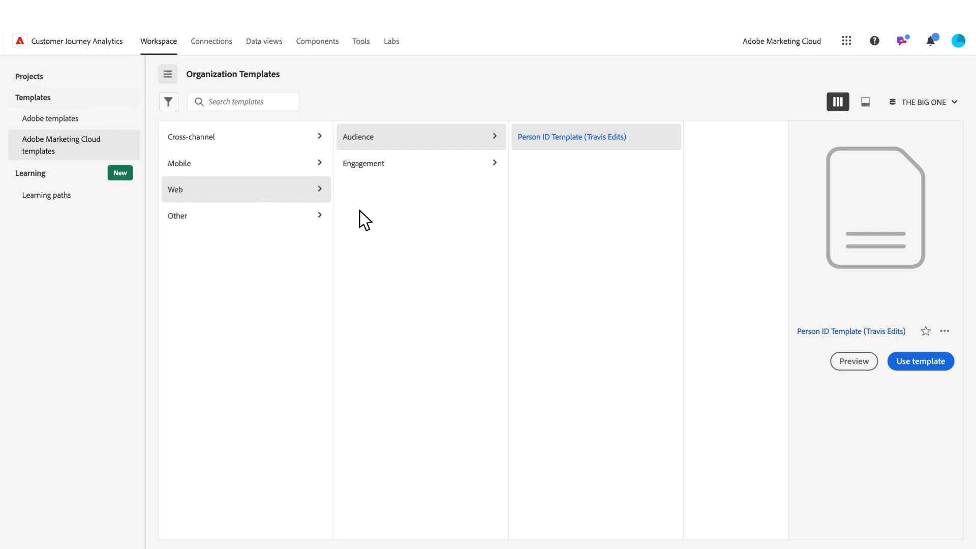
mouse_move(409, 226)
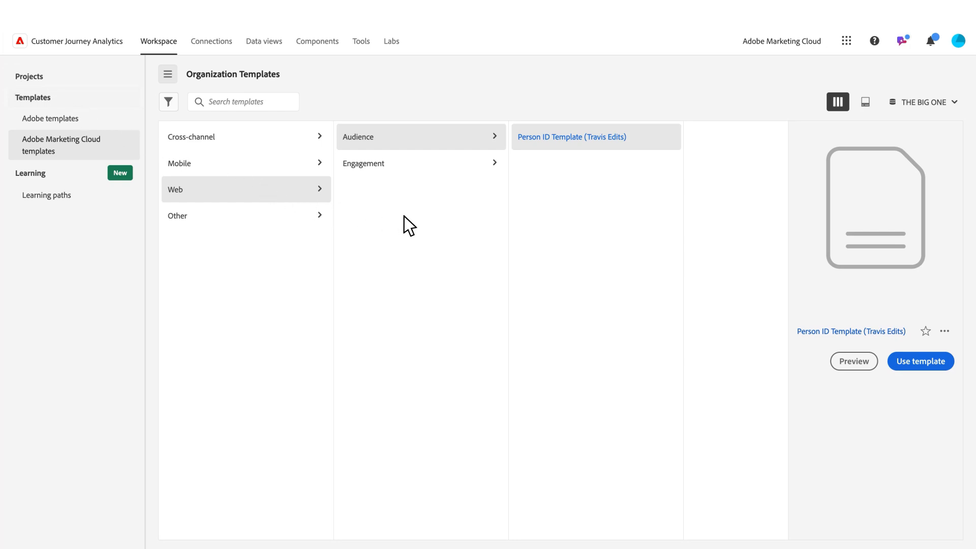